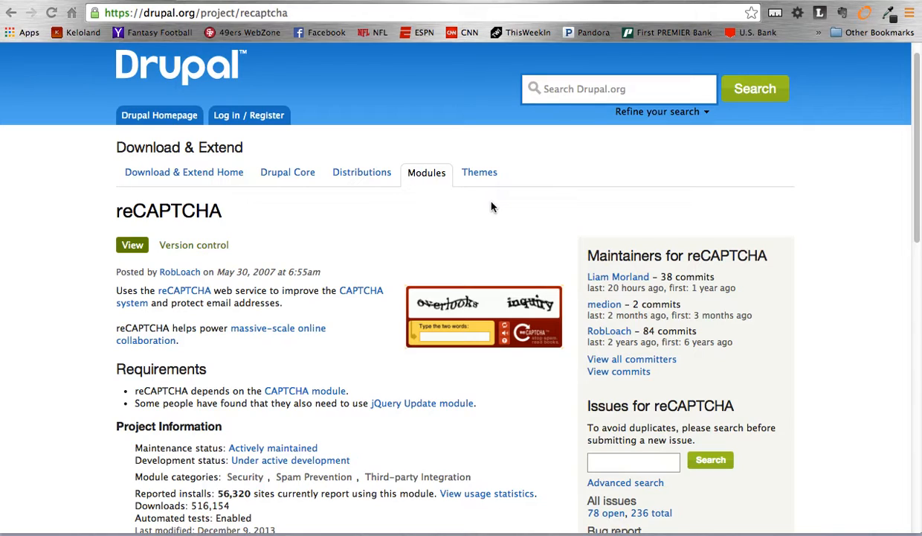
mouse_move(606, 60)
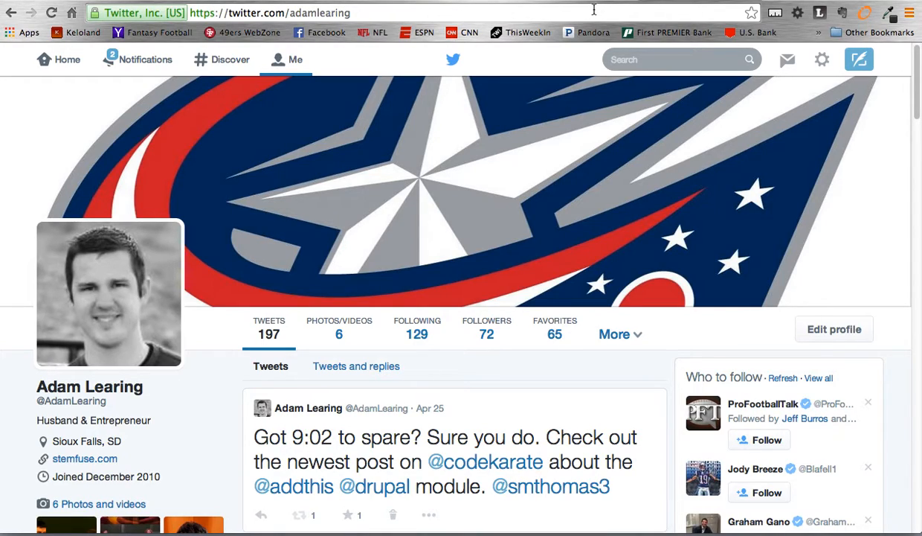
- Open codekarate.com from the Twitter profile and scroll to the Drupal 7 ContactPlus Module post
left_click(485, 461)
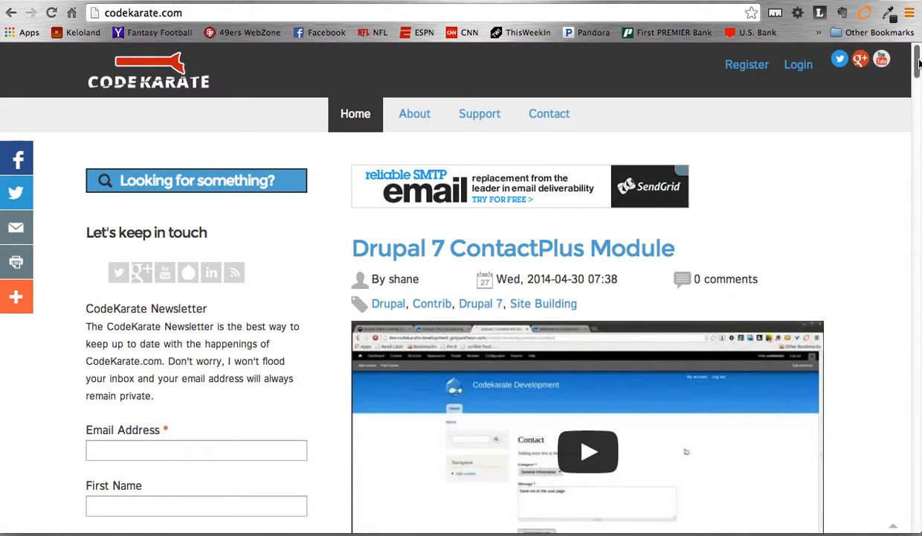
scroll("down", 3)
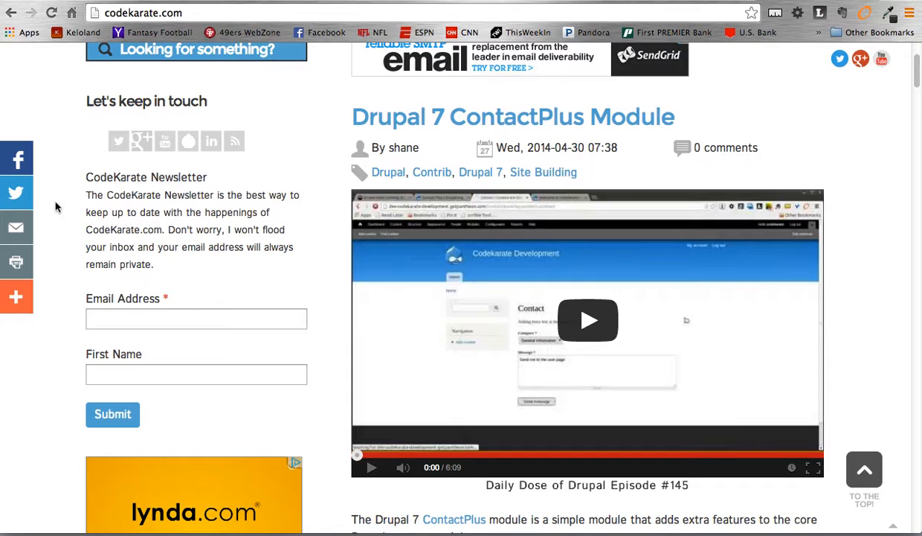
mouse_move(132, 264)
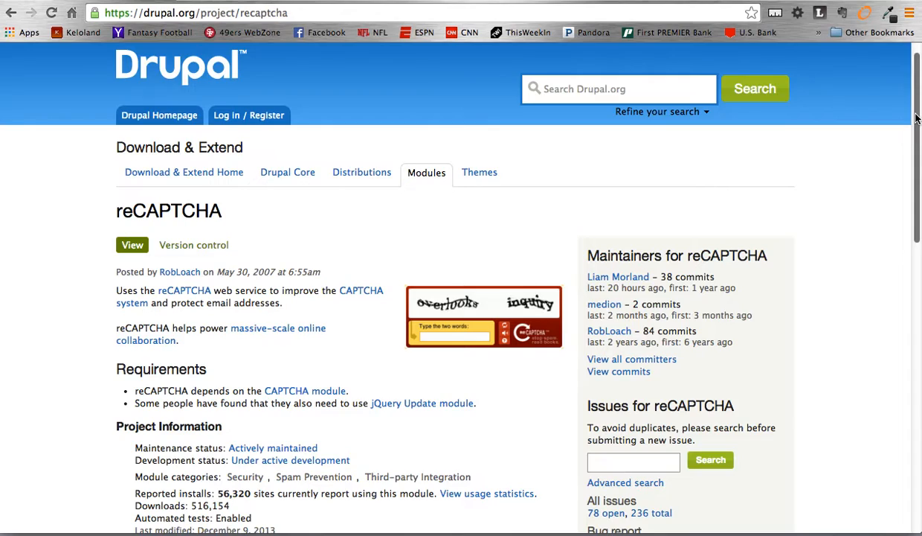
- Scroll the reCAPTCHA project page down to its requirements, project information and download releases
scroll("down", 3)
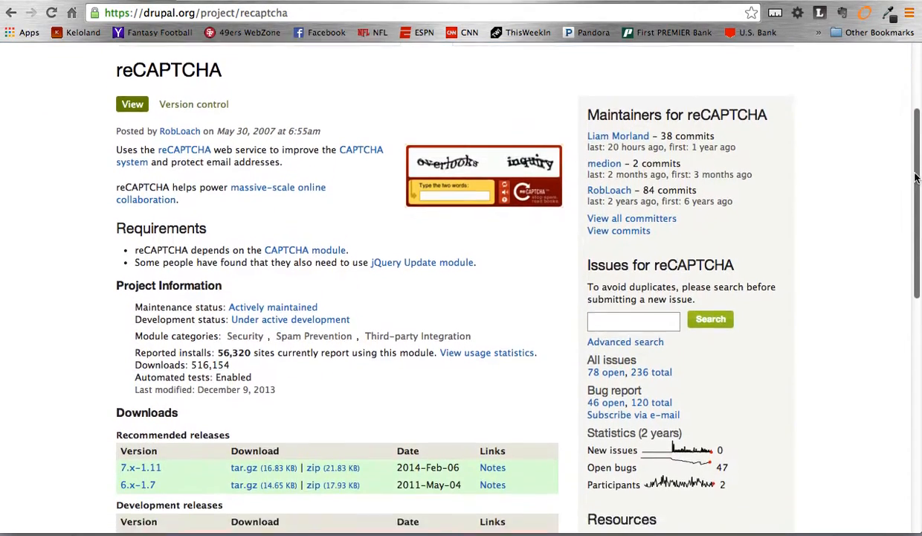
scroll("down", 3)
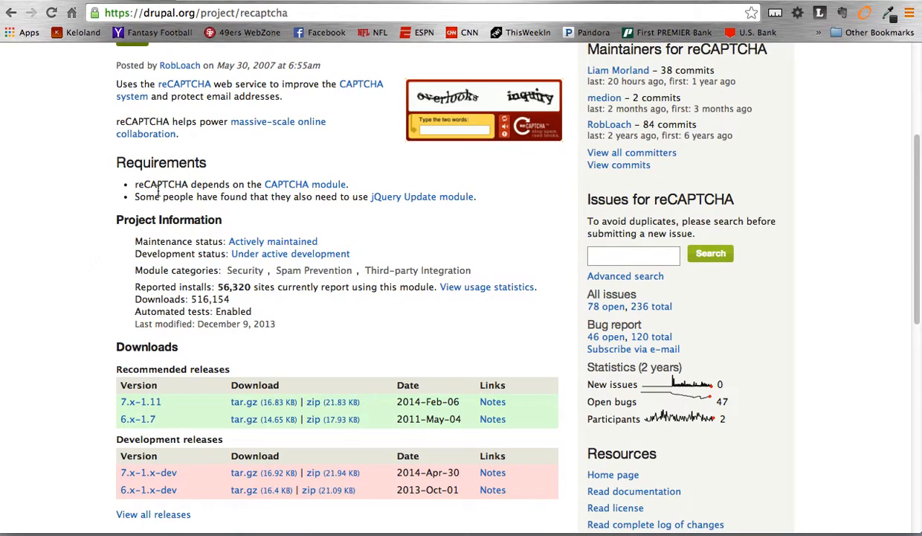
mouse_move(305, 185)
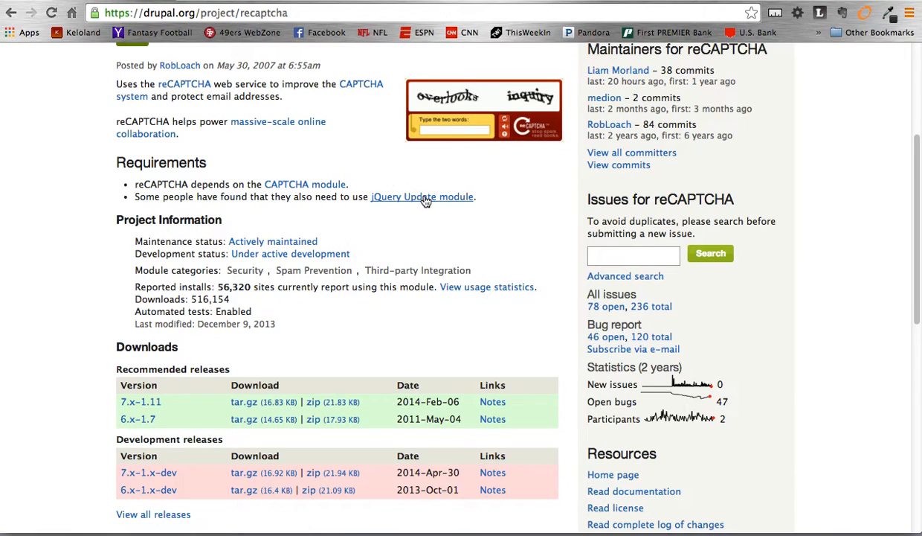
mouse_move(313, 228)
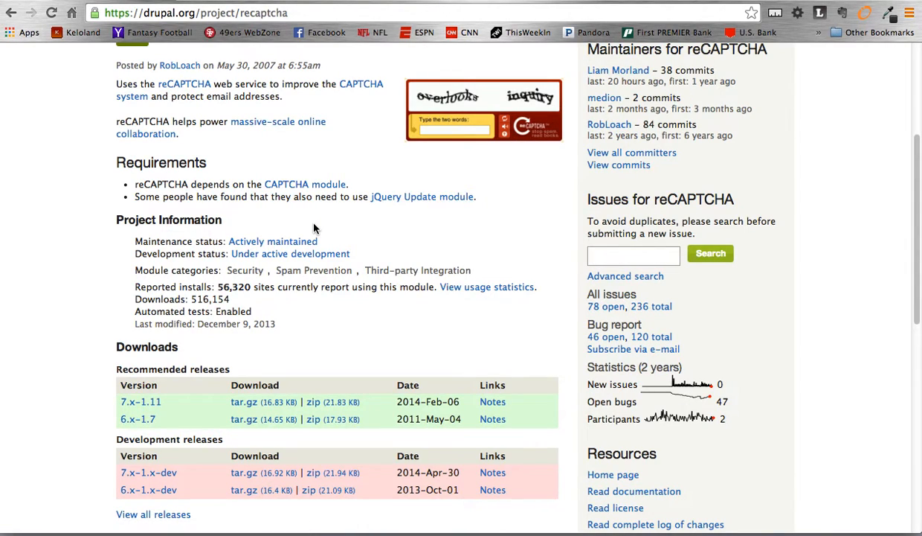
mouse_move(349, 212)
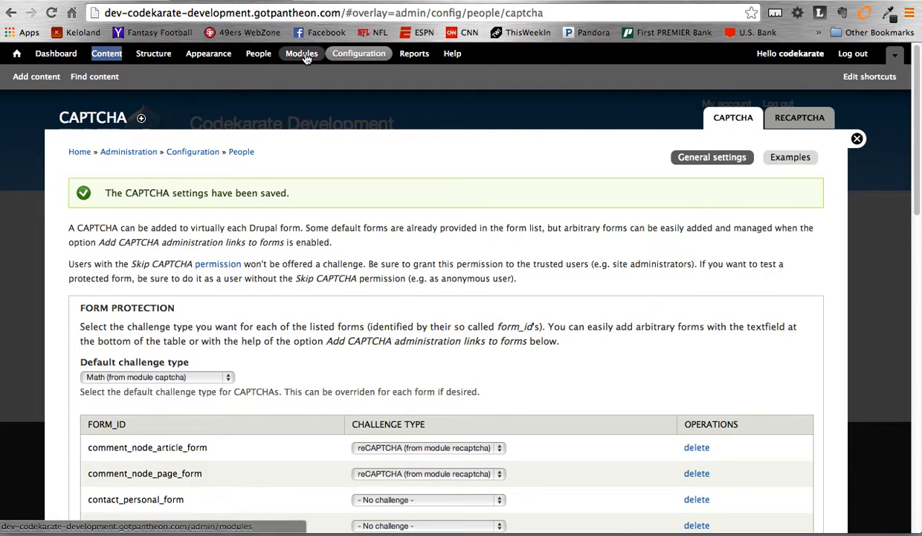
- Filter the module list by 'ca', enable CAPTCHA and reCAPTCHA, and save the configuration
left_click(301, 53)
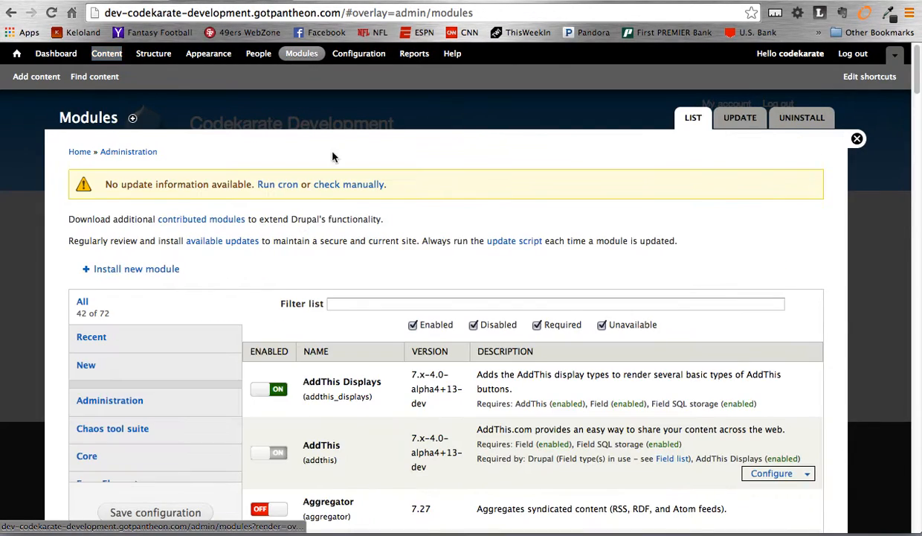
type("cap")
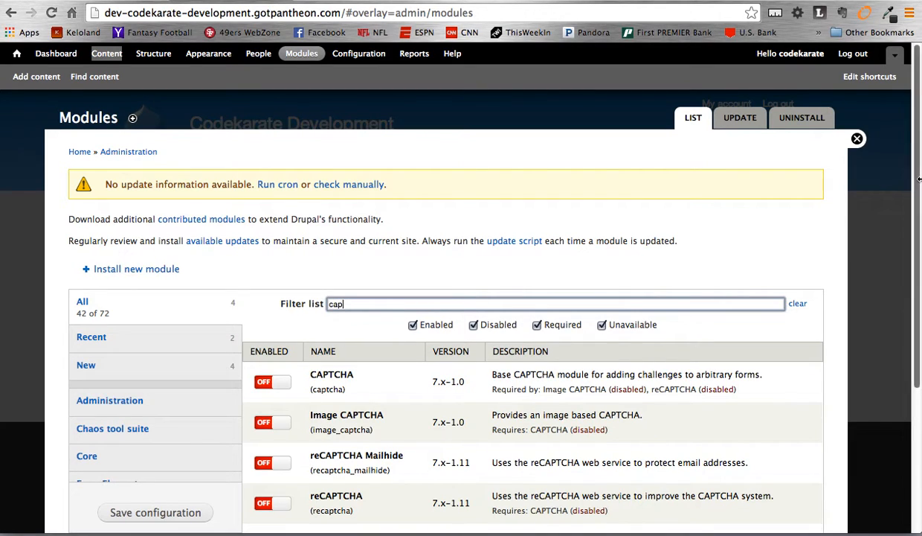
scroll("down", 3)
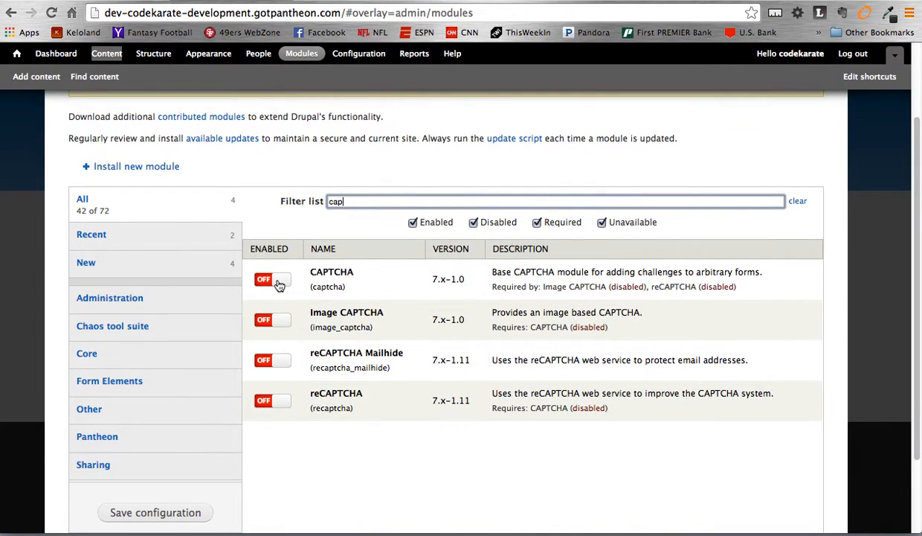
left_click(273, 279)
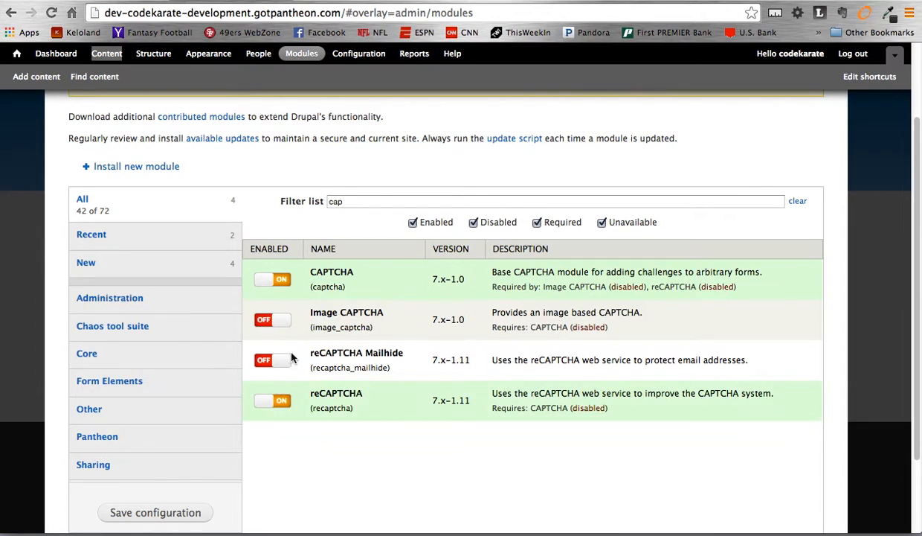
mouse_move(333, 328)
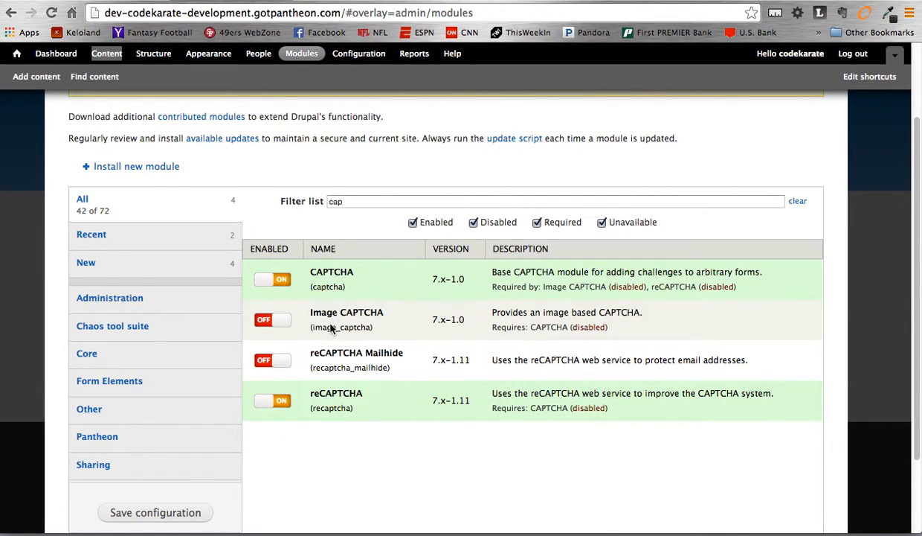
mouse_move(376, 329)
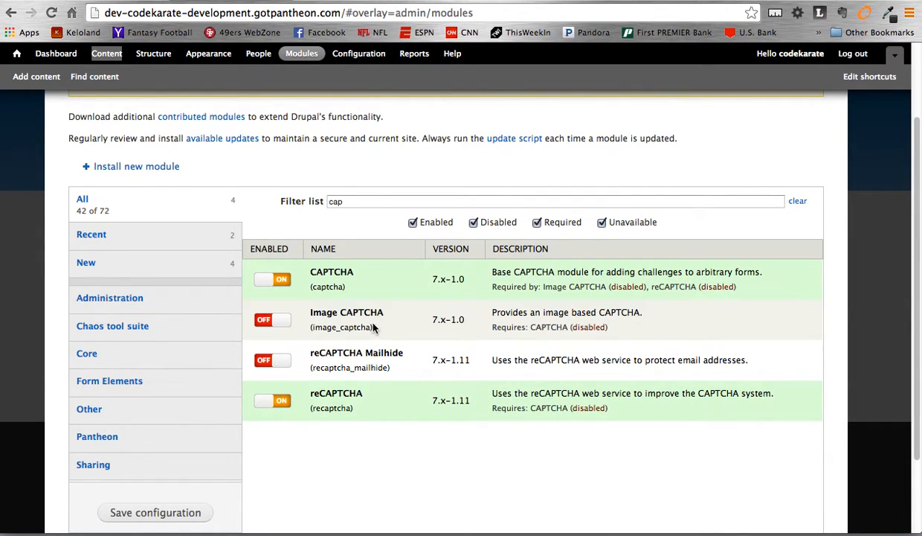
mouse_move(360, 328)
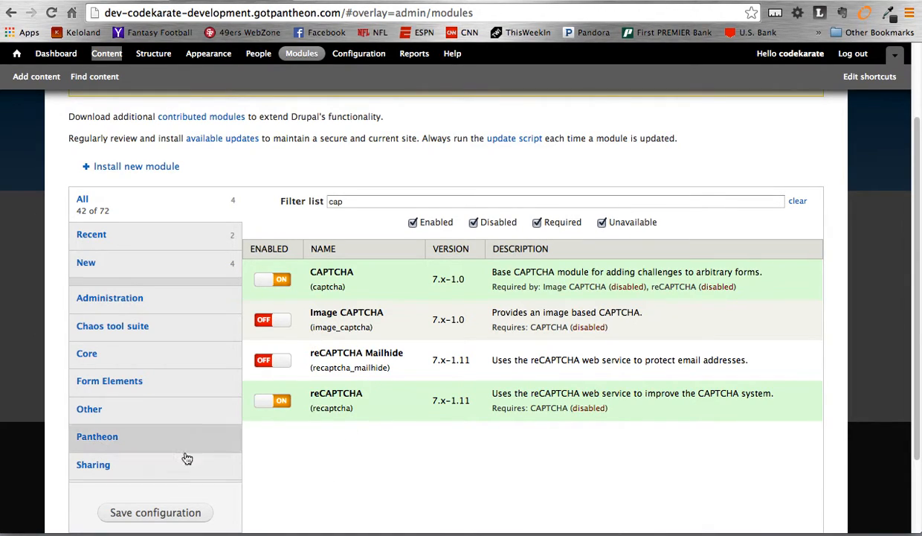
left_click(154, 512)
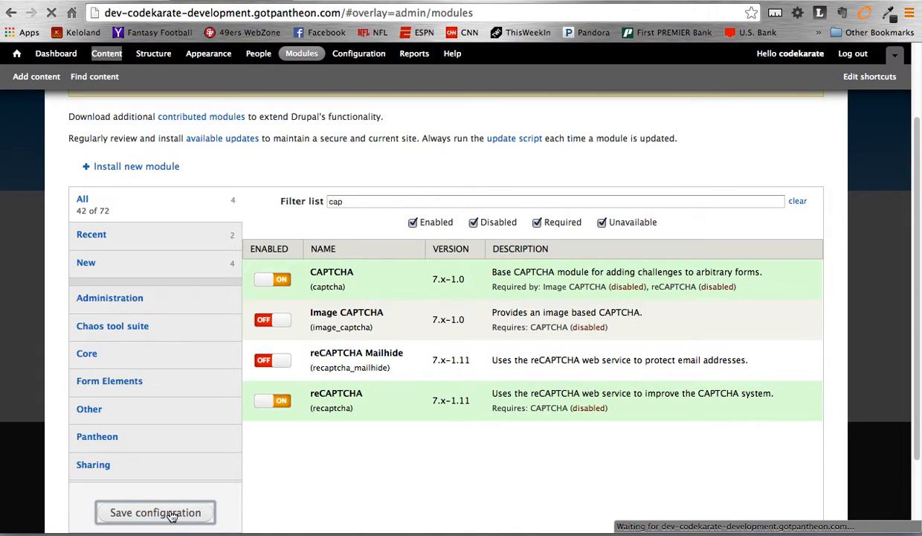
left_click(155, 512)
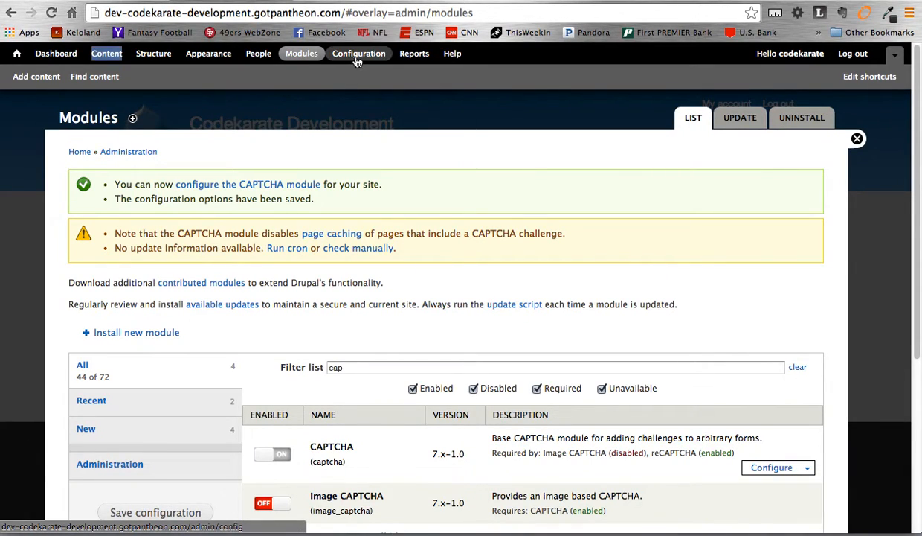
- Go to Configuration, then CAPTCHA under People, and open its RECAPTCHA key settings tab
left_click(358, 53)
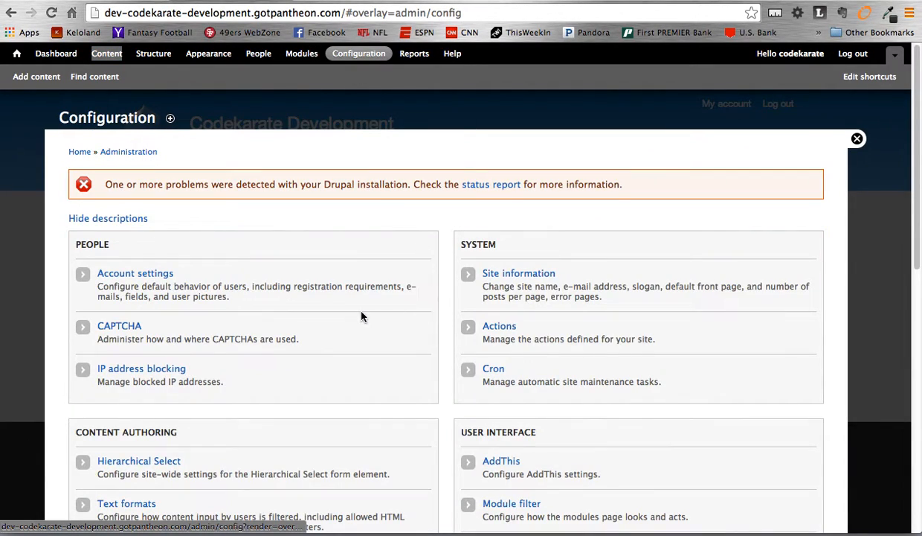
left_click(119, 325)
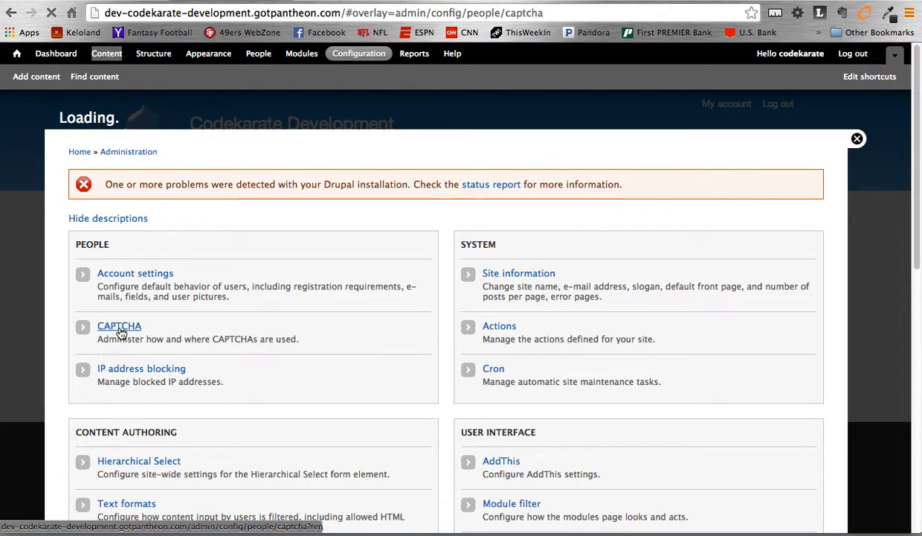
left_click(119, 325)
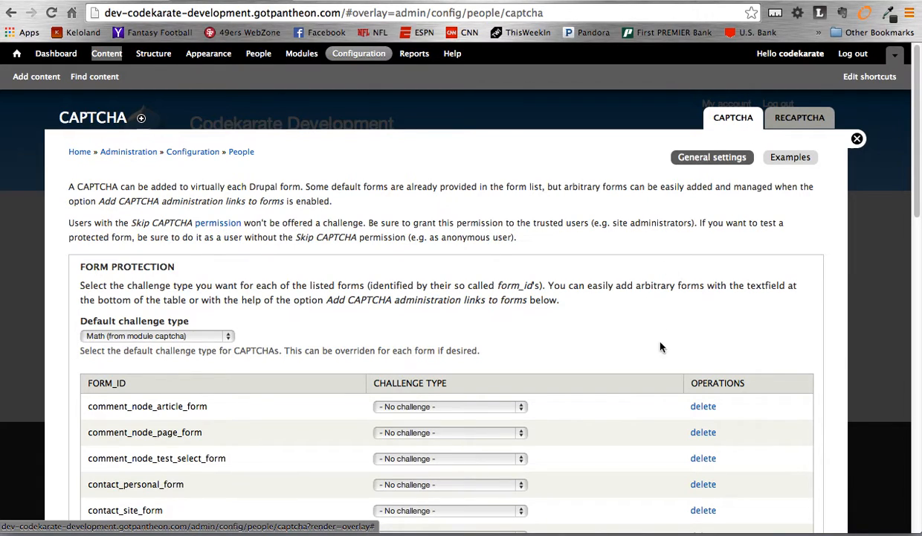
left_click(799, 118)
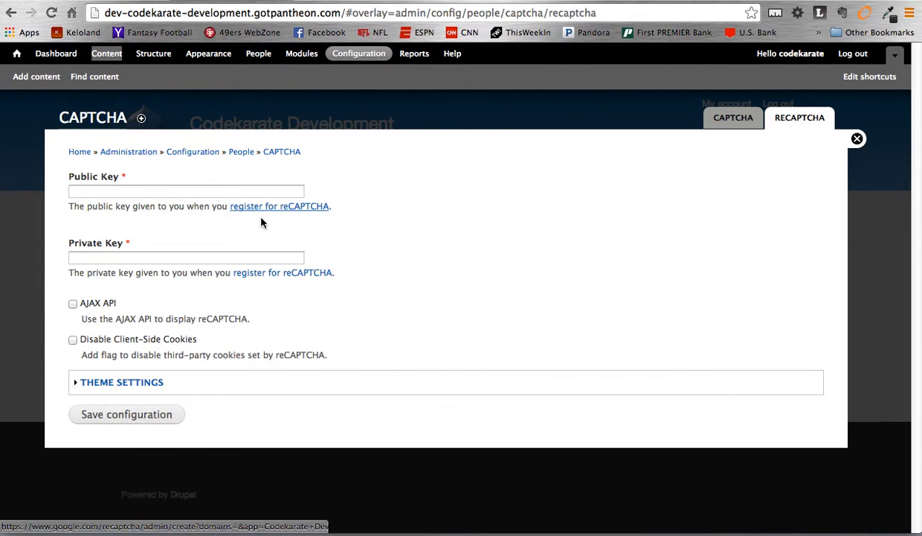
- Follow the 'register for reCAPTCHA' link below the Public Key field to Google's admin page
left_click(186, 191)
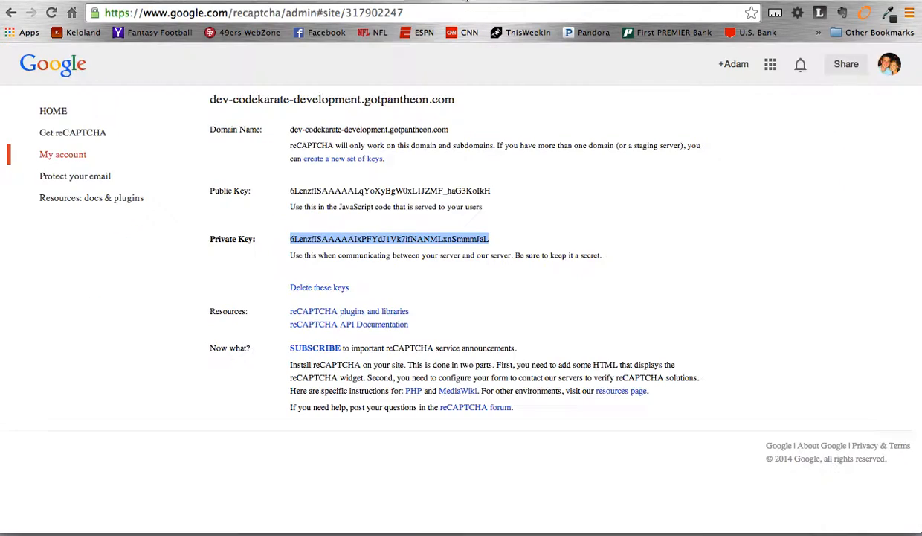
- Go through Google reCAPTCHA's Sign up Now flow to reach the admin console
left_click(73, 132)
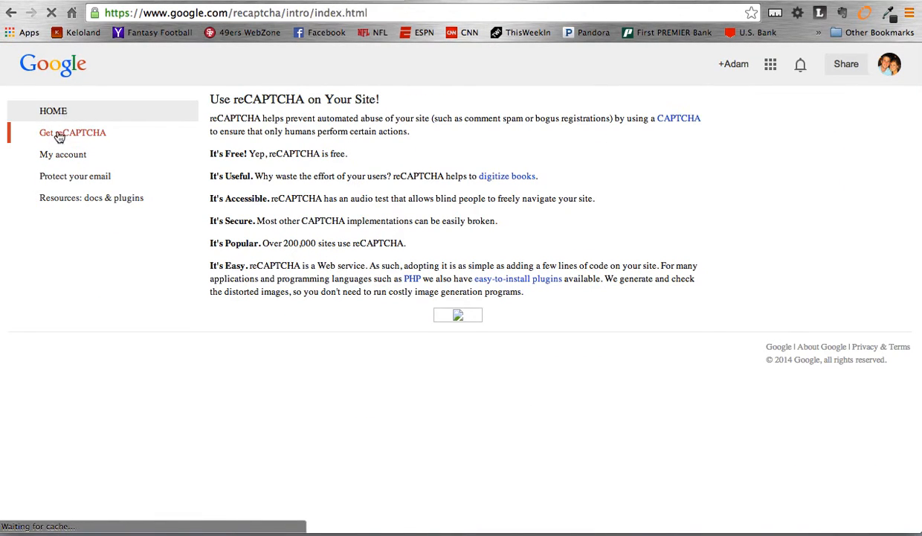
left_click(73, 131)
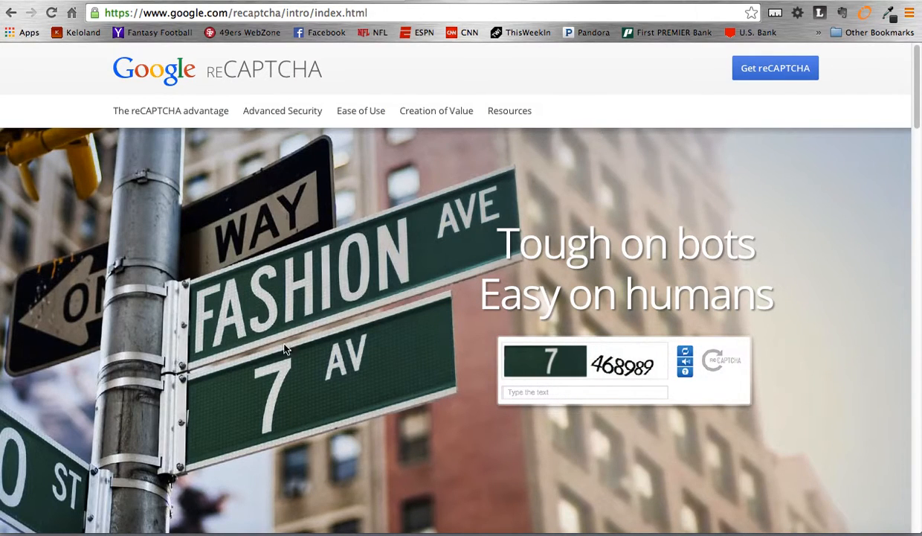
left_click(775, 67)
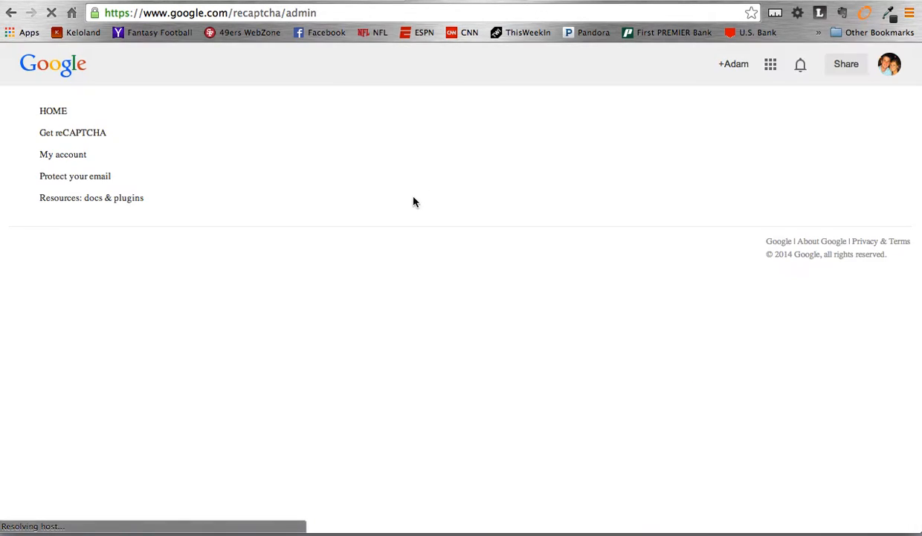
left_click(73, 131)
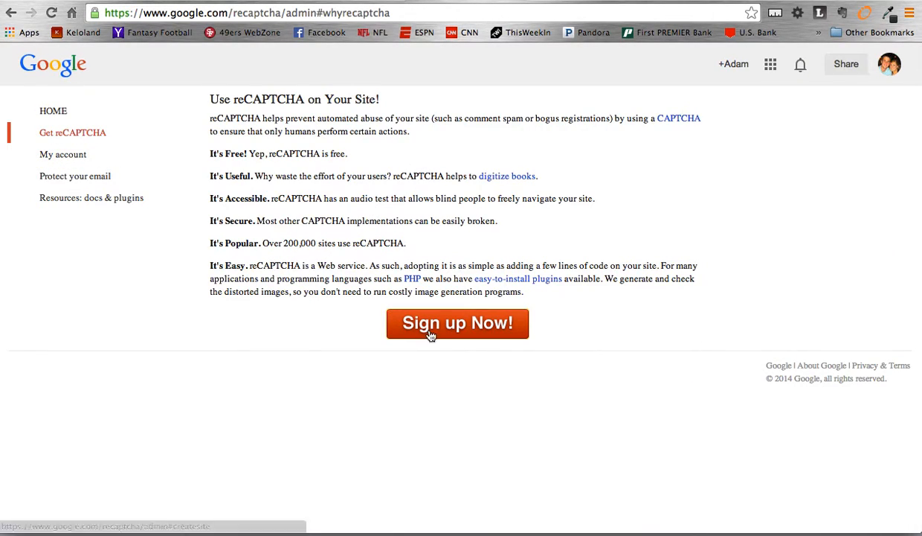
left_click(457, 323)
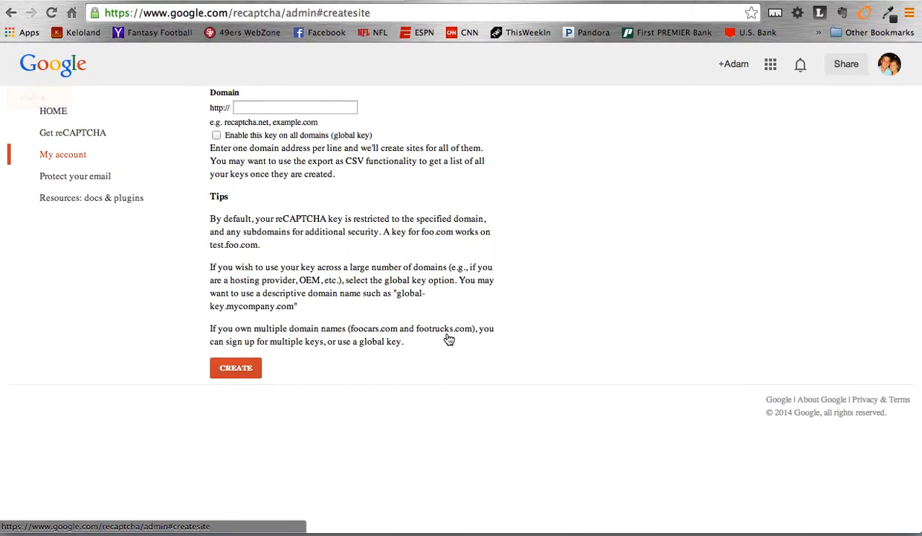
left_click(295, 107)
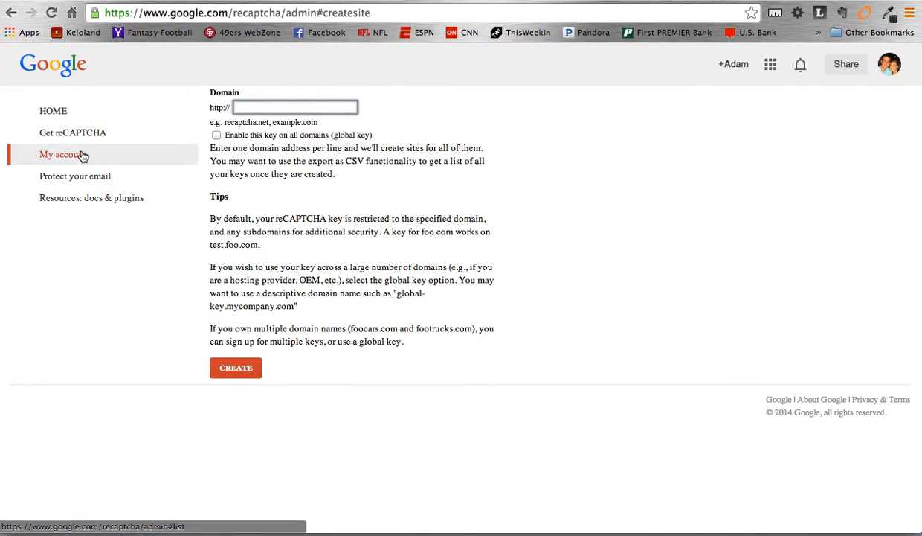
- Open the dev-codekarate-development.gotpantheon.com keys under My account and select the public key
left_click(62, 154)
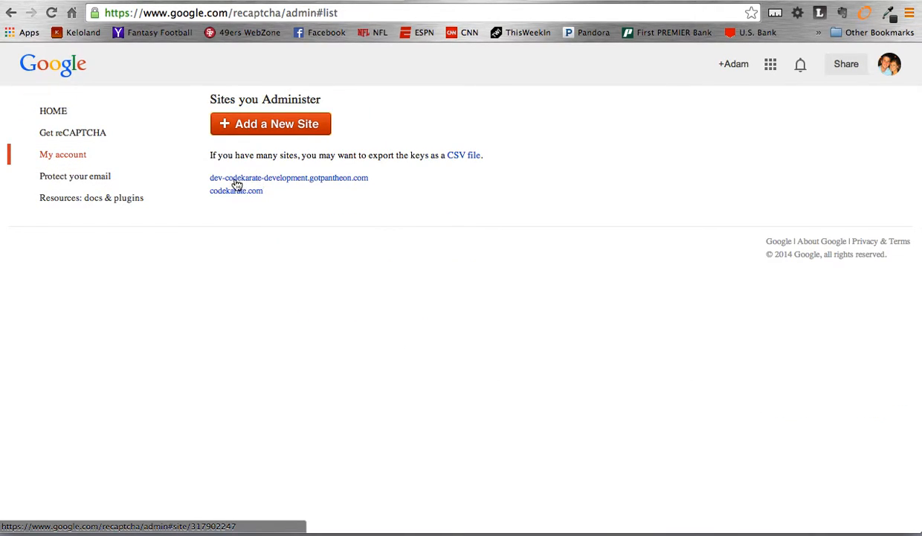
mouse_move(323, 188)
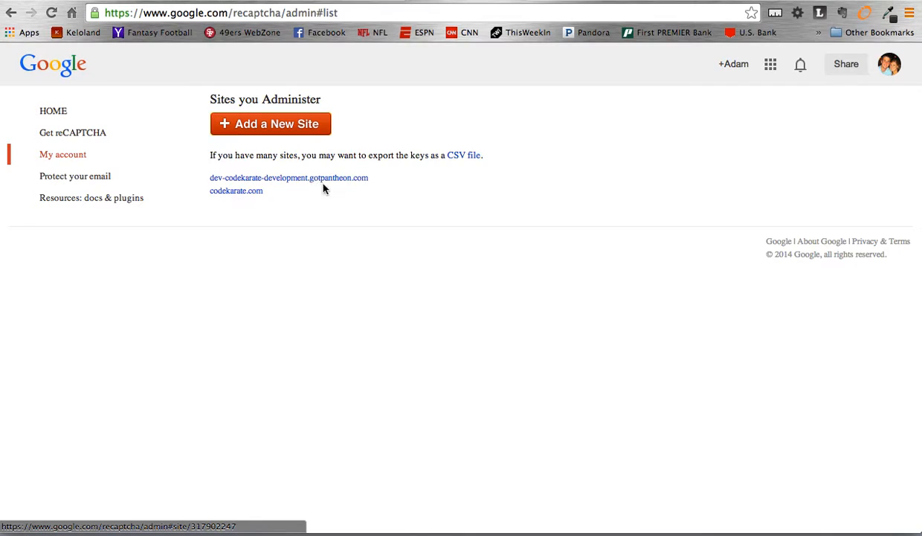
mouse_move(339, 185)
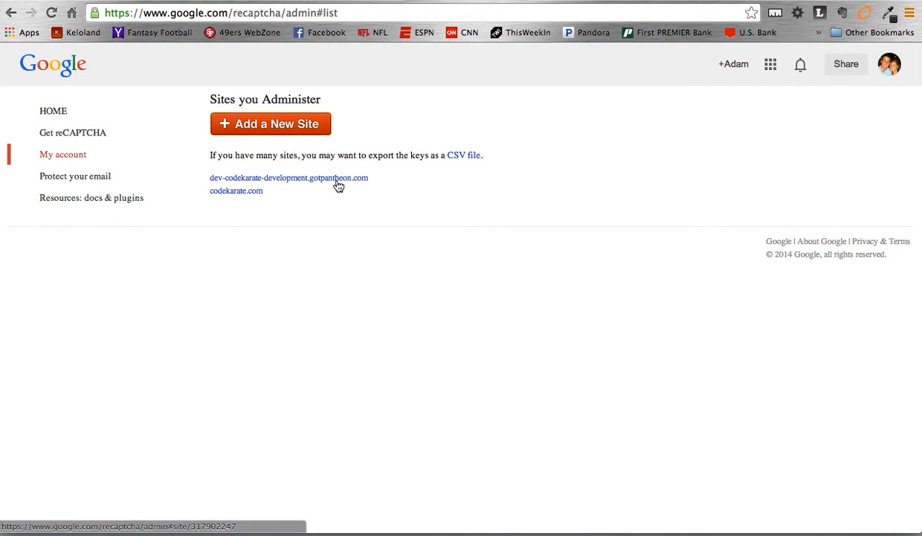
left_click(288, 177)
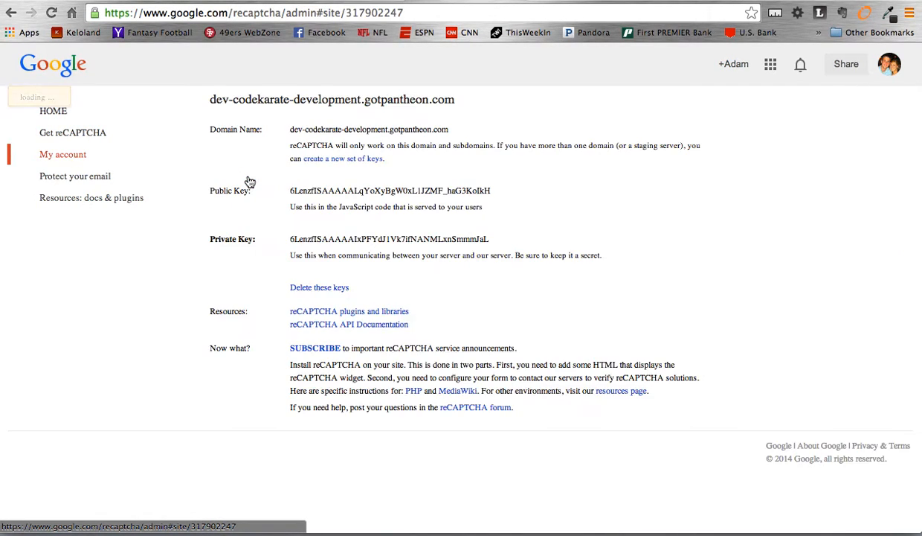
triple_click(390, 191)
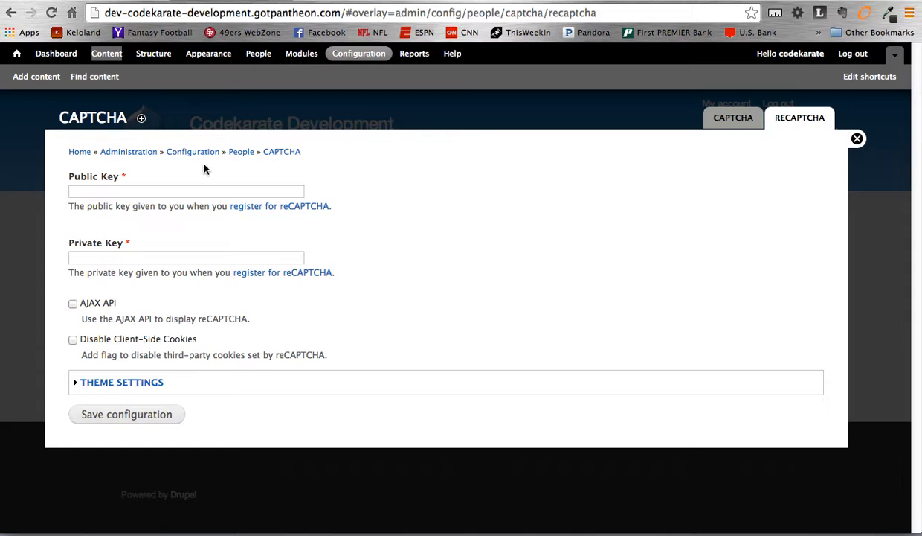
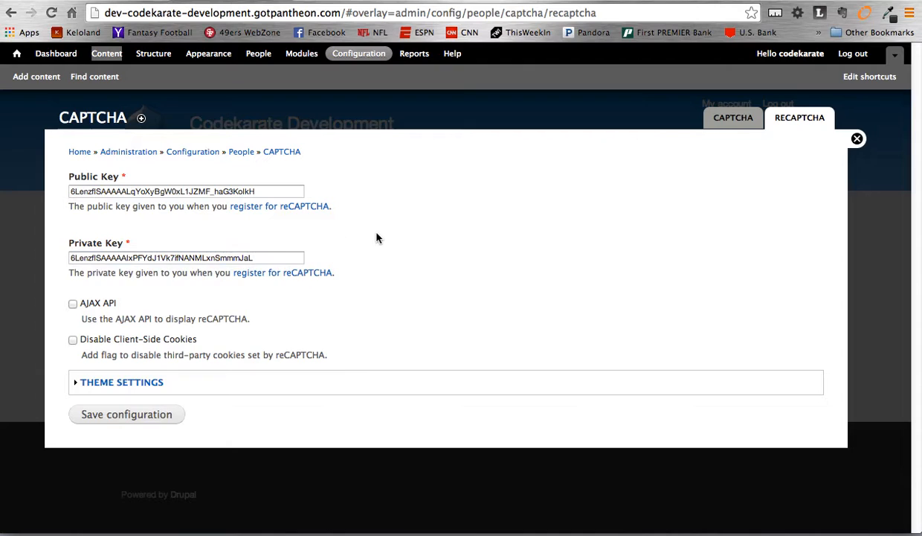
left_click(122, 381)
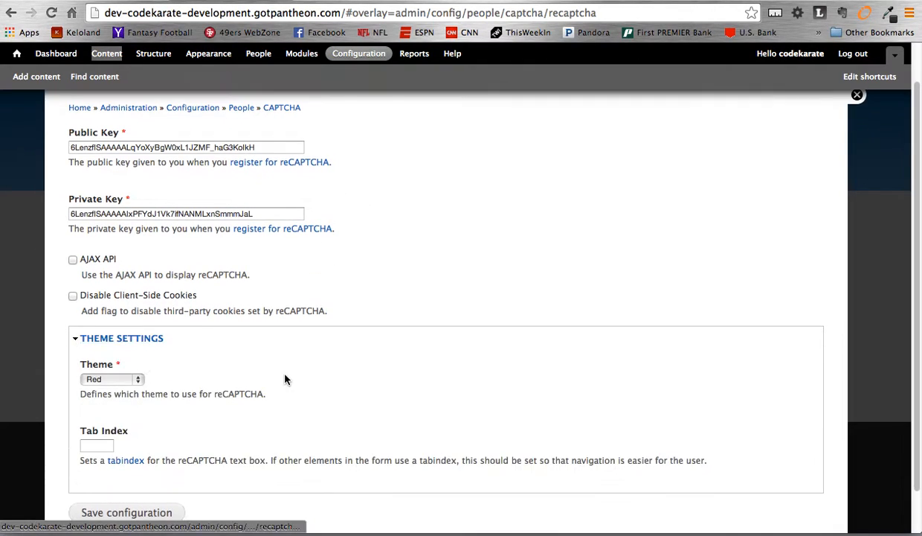
left_click(111, 378)
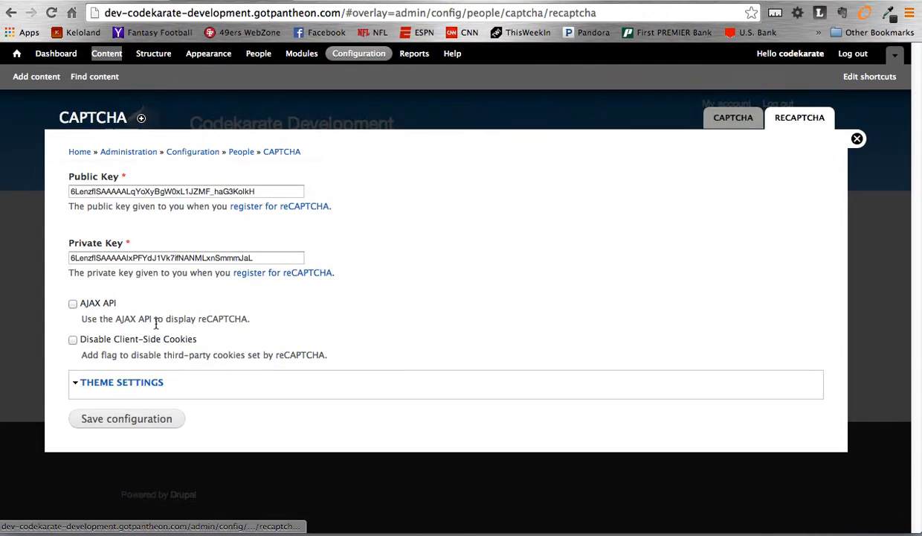
left_click(857, 138)
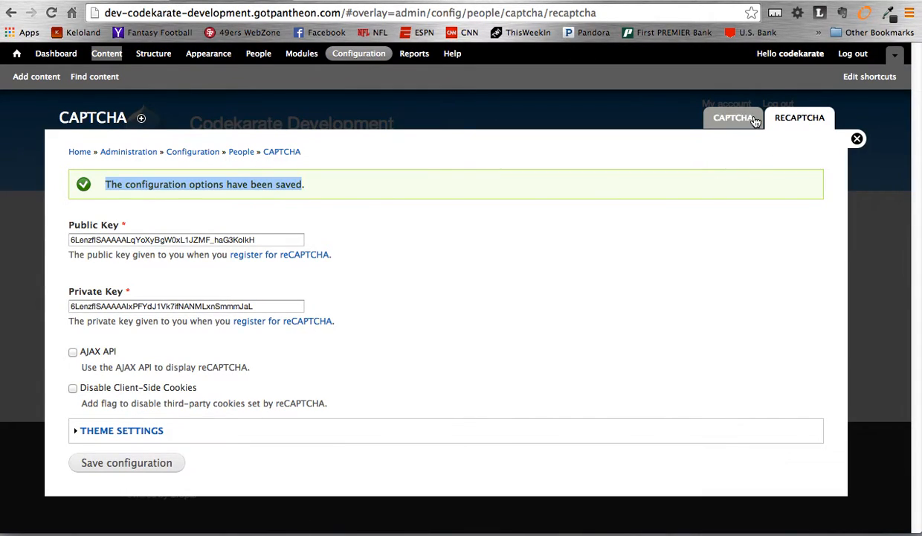
- Assign reCAPTCHA to the article, page and test_select comment forms, leaving user_register_form unprotected
left_click(733, 117)
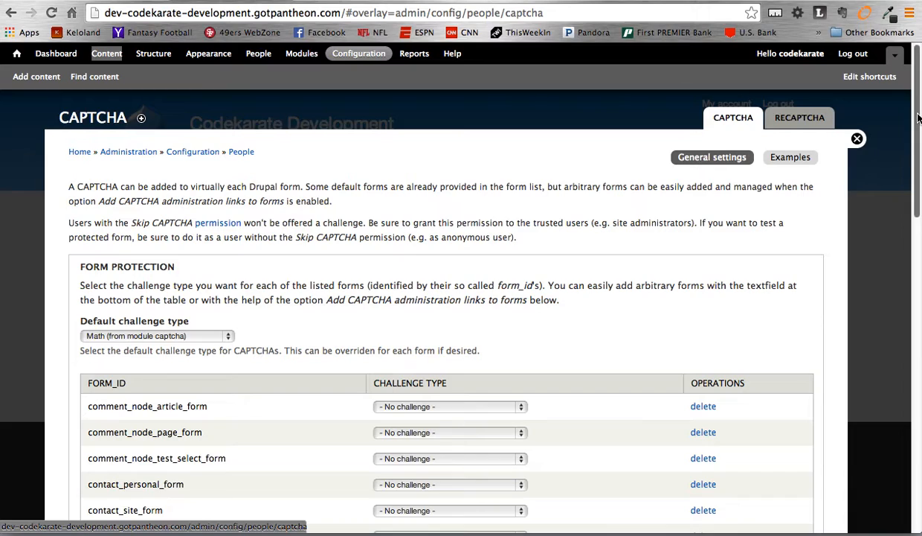
scroll("down", 3)
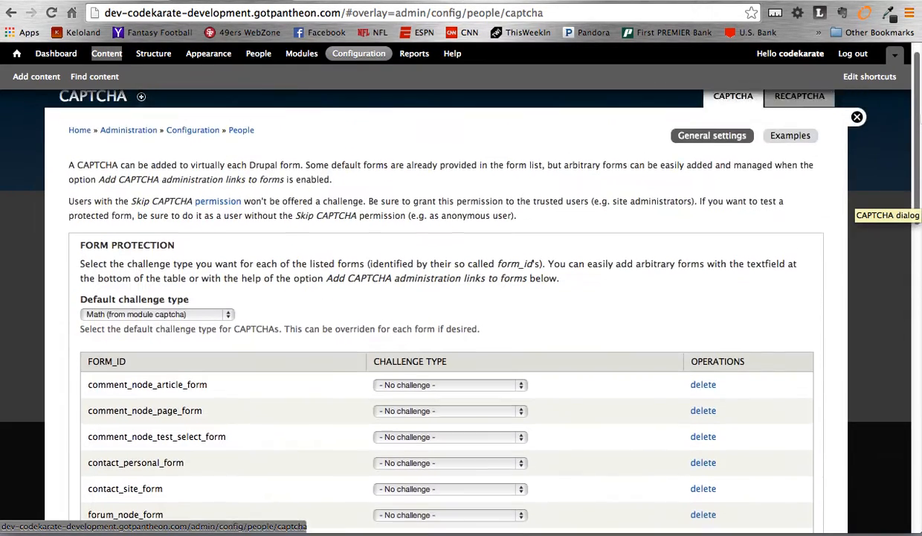
scroll("down", 3)
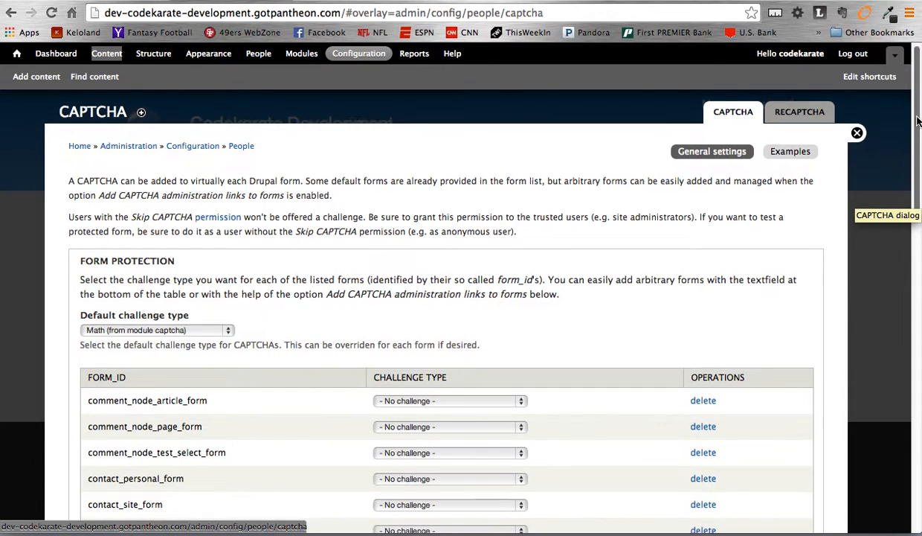
scroll("down", 3)
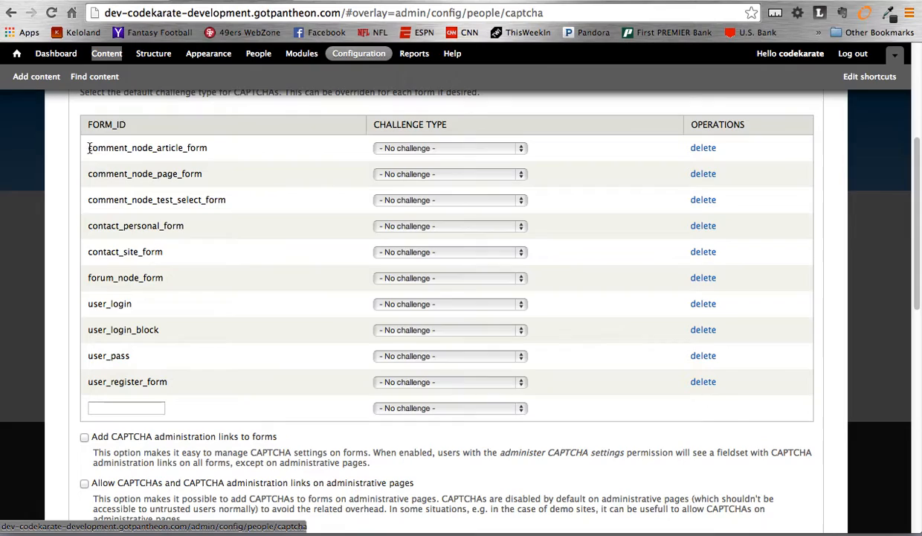
mouse_move(156, 172)
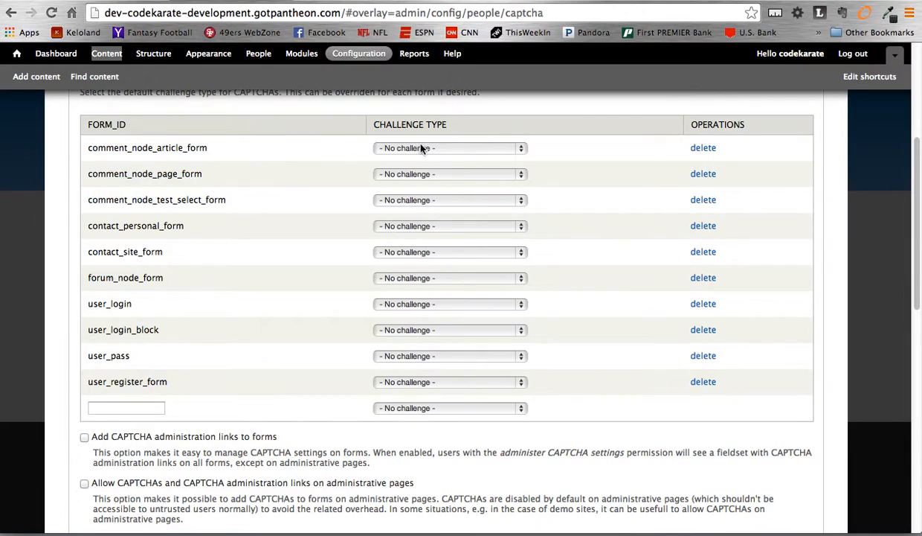
left_click(450, 148)
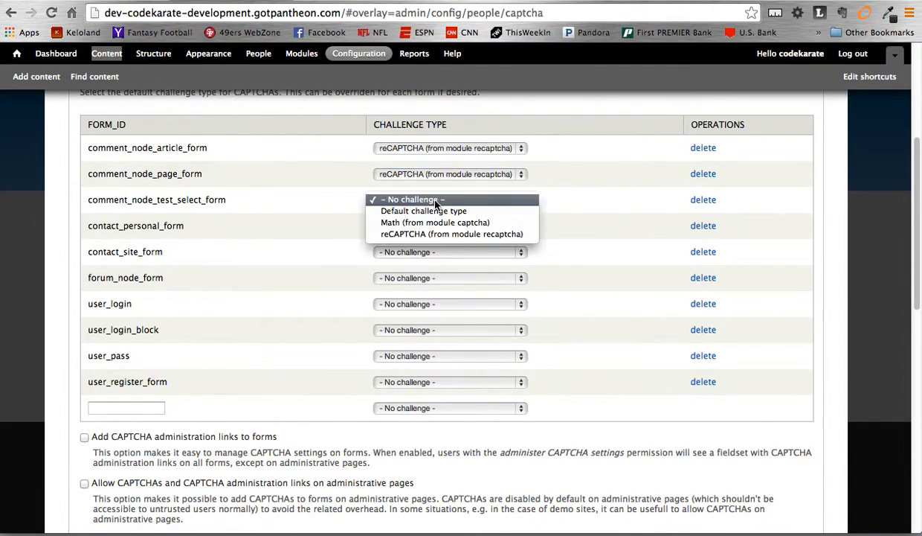
left_click(452, 233)
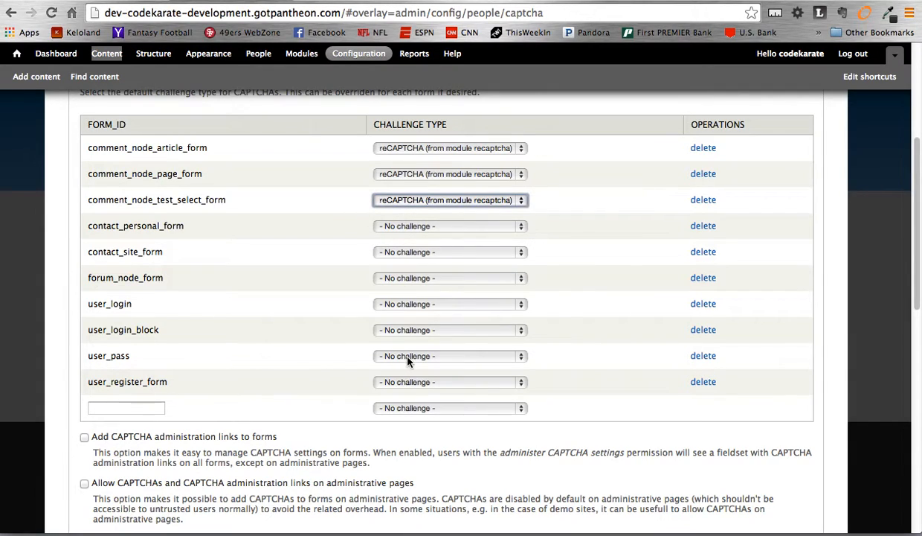
mouse_move(414, 381)
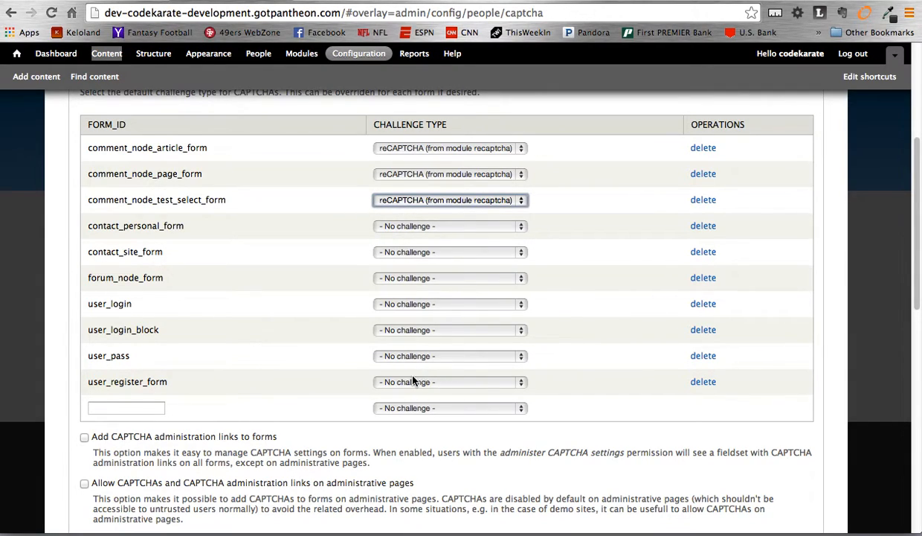
left_click(450, 382)
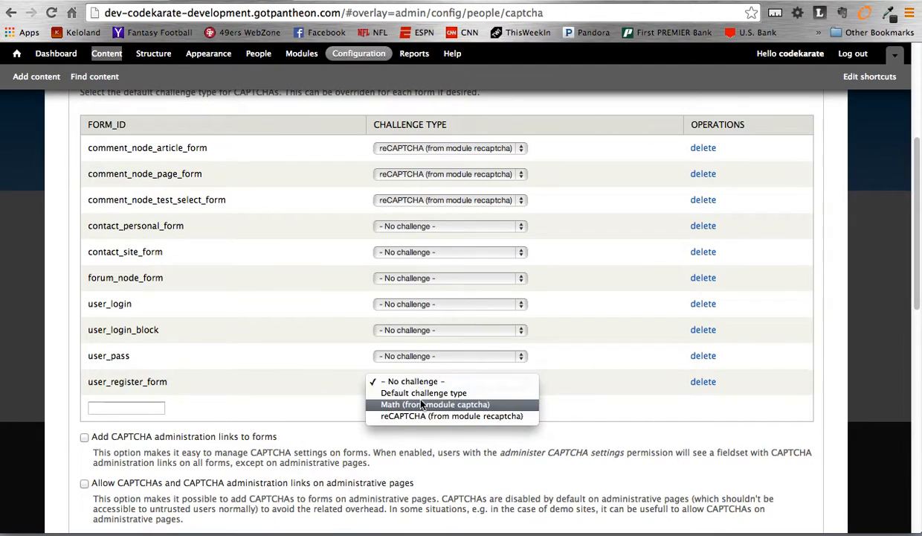
mouse_move(424, 393)
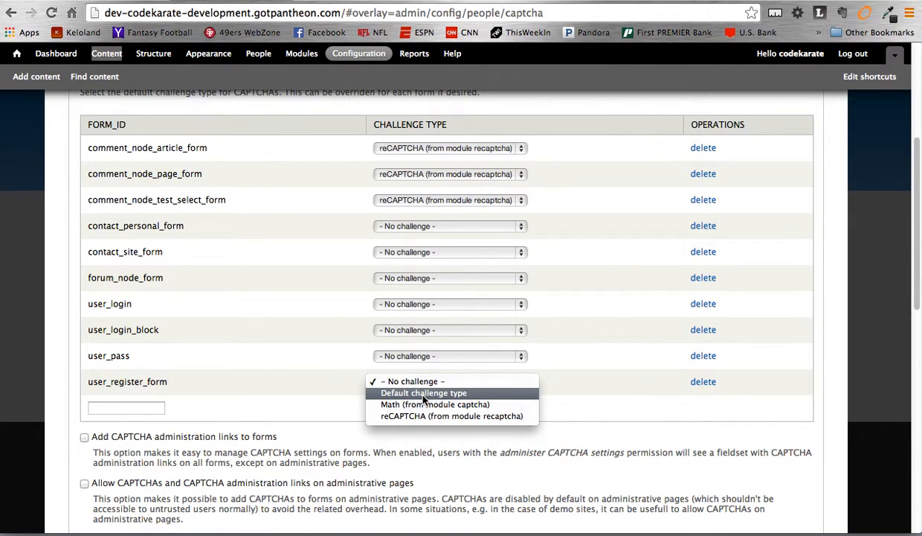
mouse_move(442, 401)
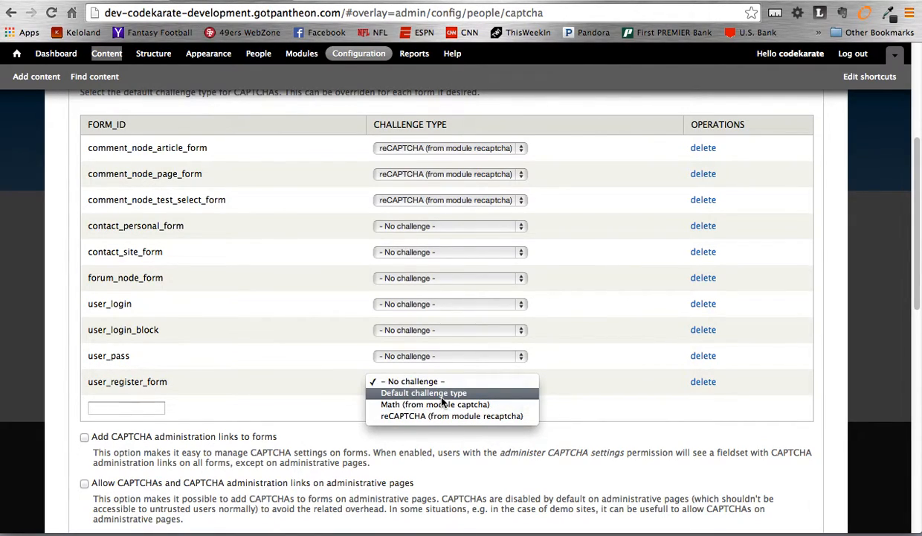
mouse_move(436, 404)
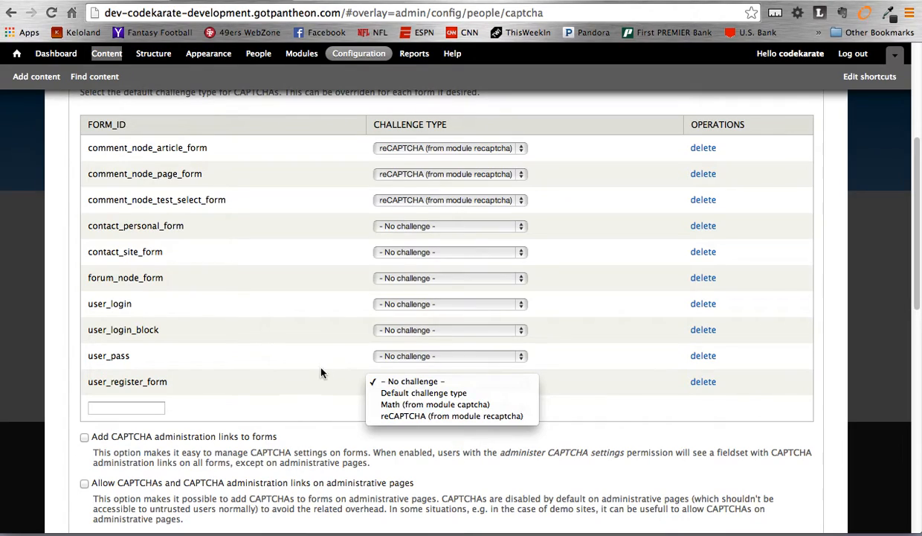
left_click(412, 381)
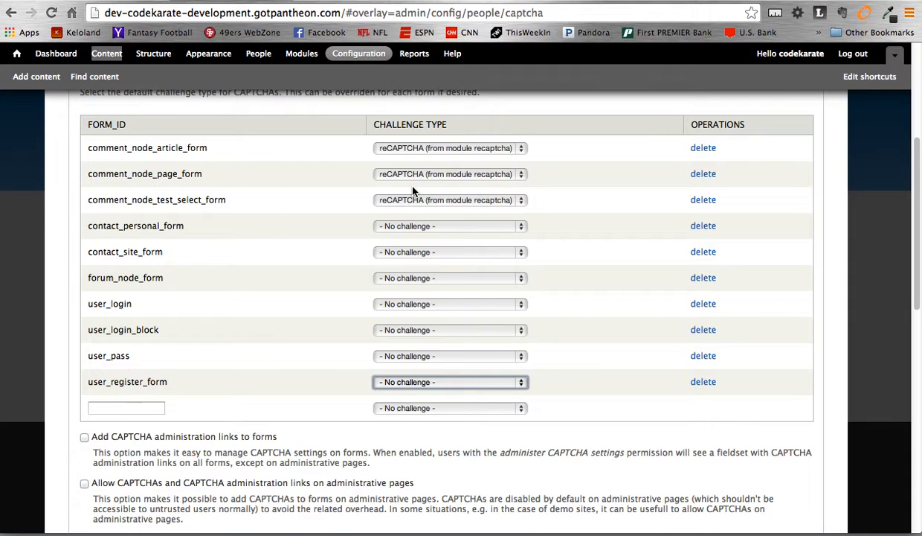
- Scroll to the bottom of the CAPTCHA settings page to reach Save configuration
scroll("down", 3)
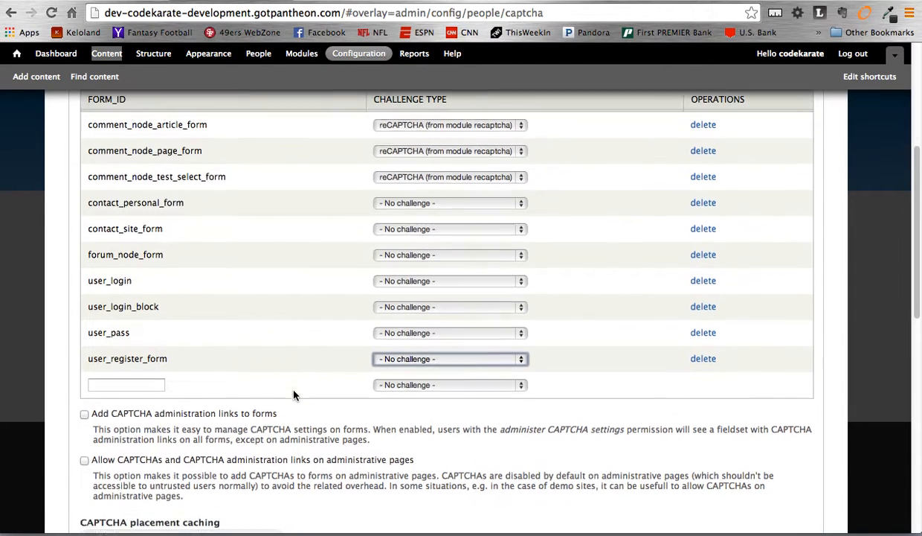
scroll("down", 3)
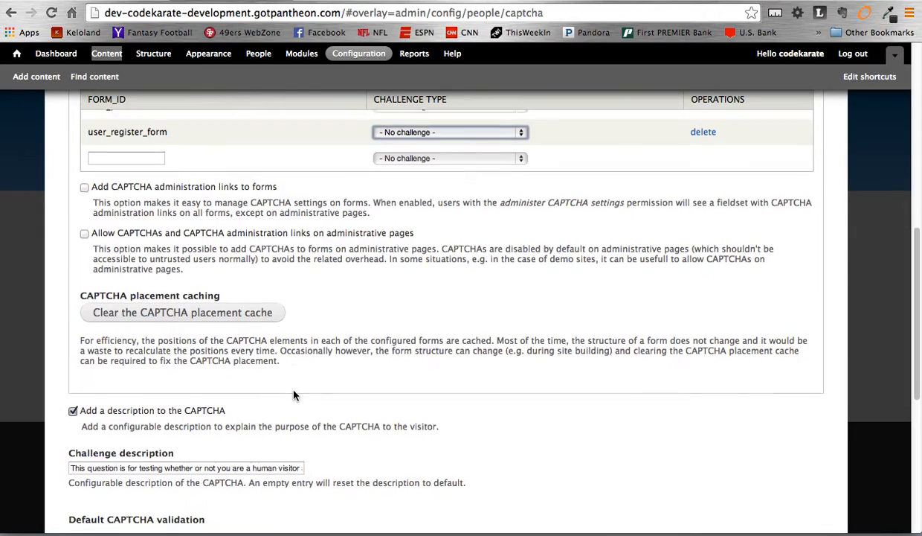
scroll("down", 3)
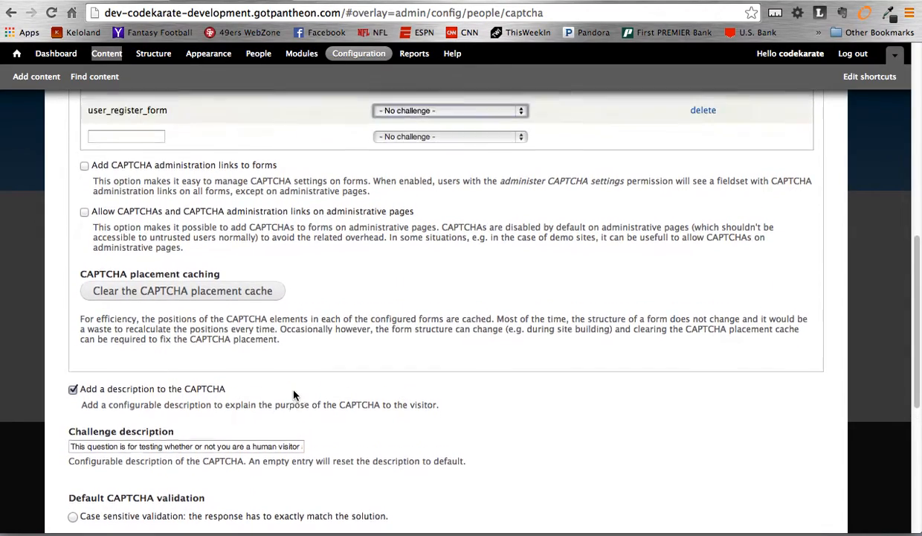
scroll("down", 3)
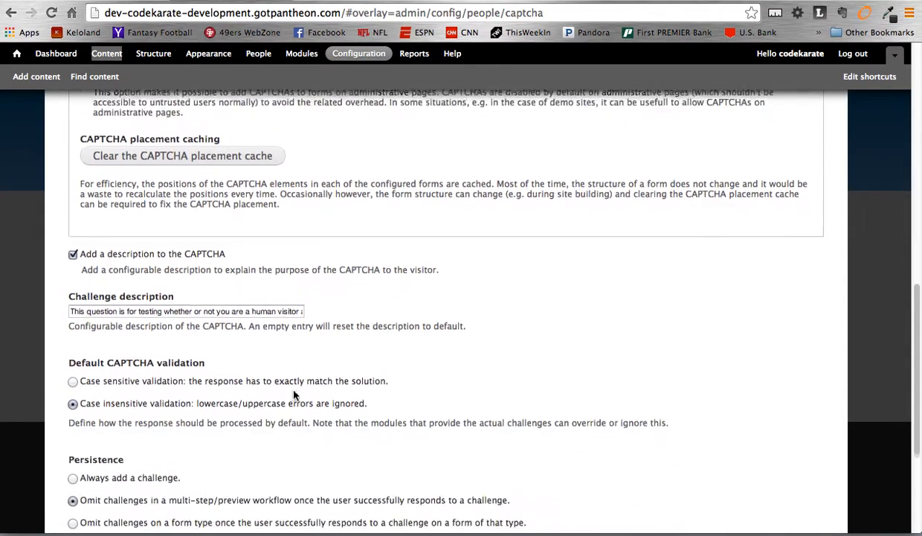
scroll("down", 3)
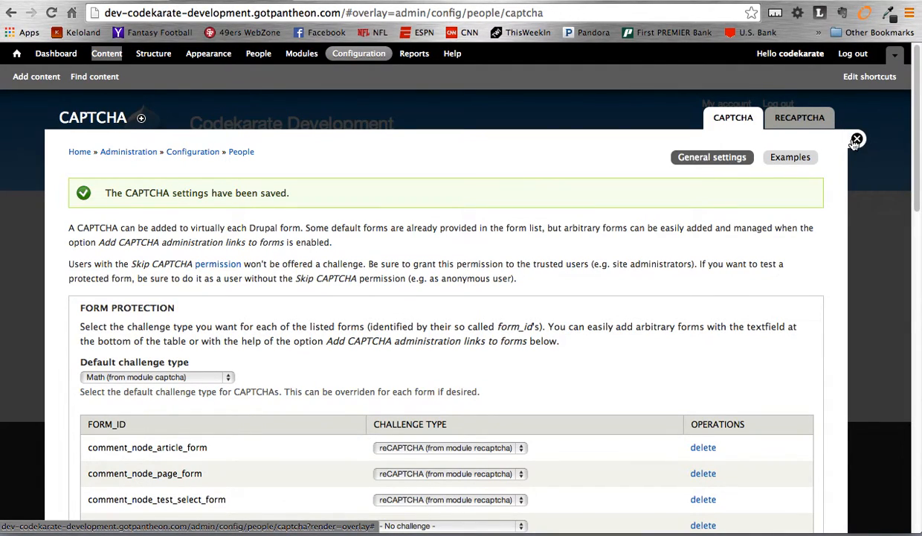
- Close the CAPTCHA overlay and log out, landing on the anonymous Add This node page
left_click(856, 139)
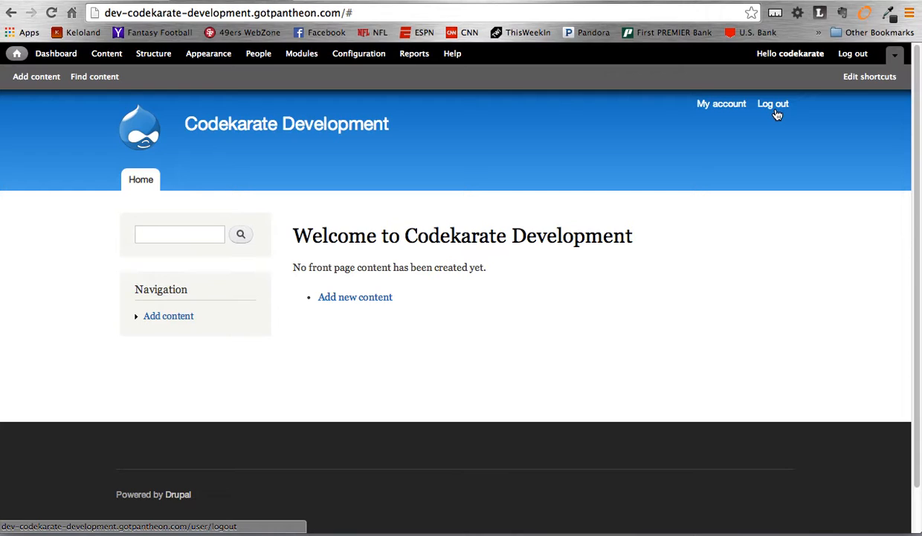
mouse_move(769, 147)
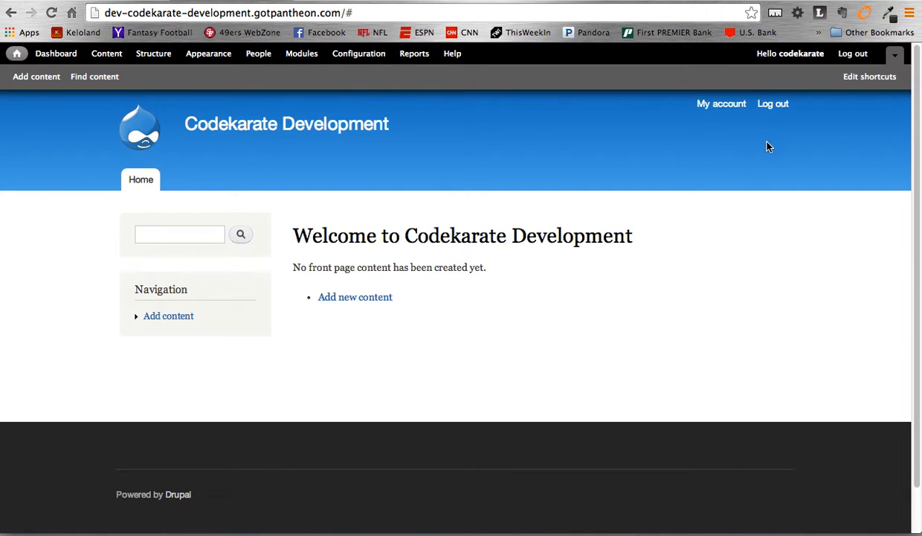
left_click(773, 103)
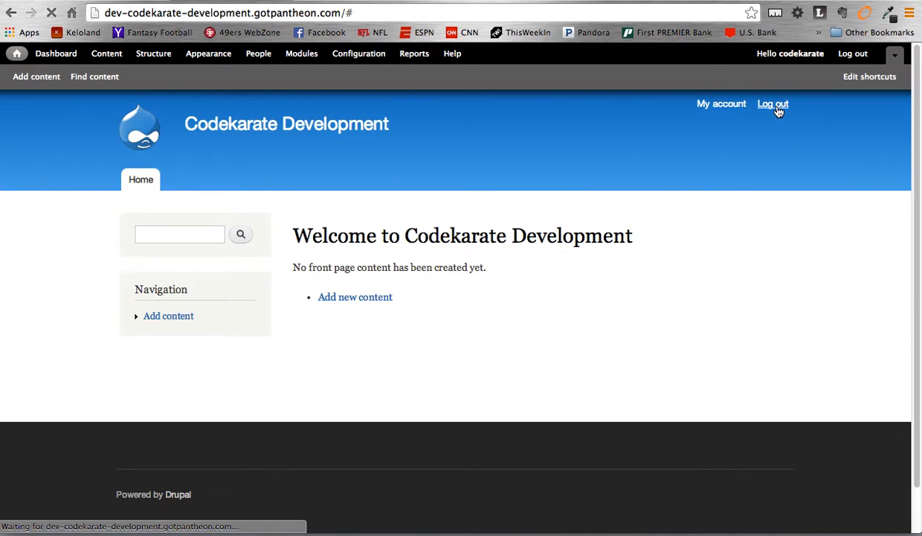
left_click(773, 104)
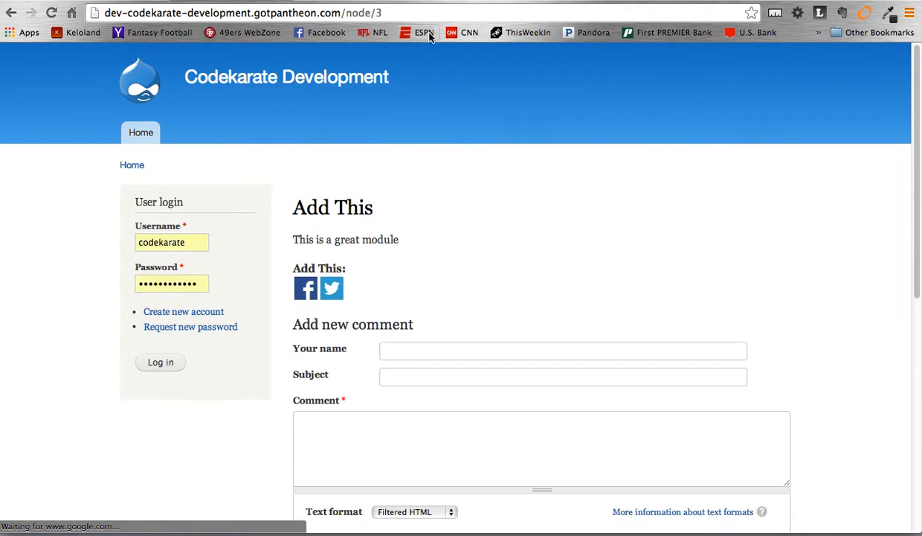
scroll("down", 3)
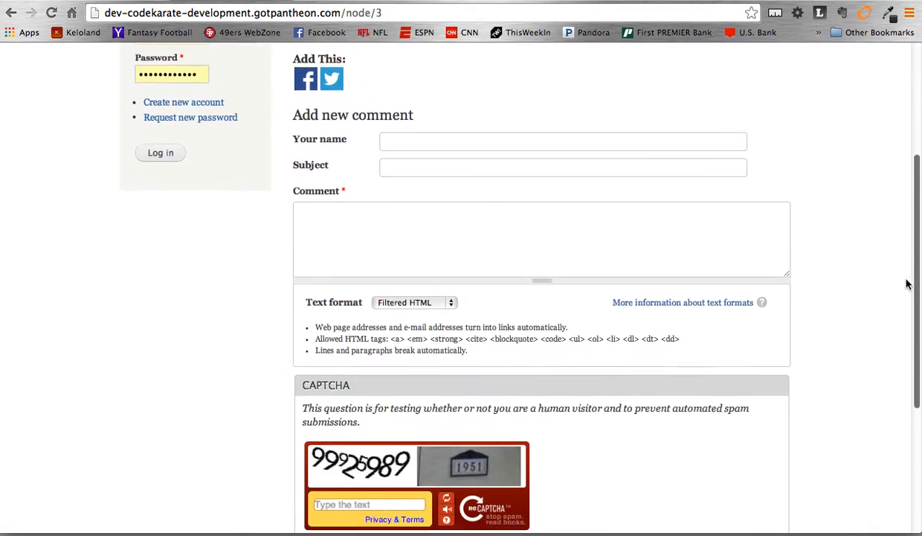
scroll("down", 3)
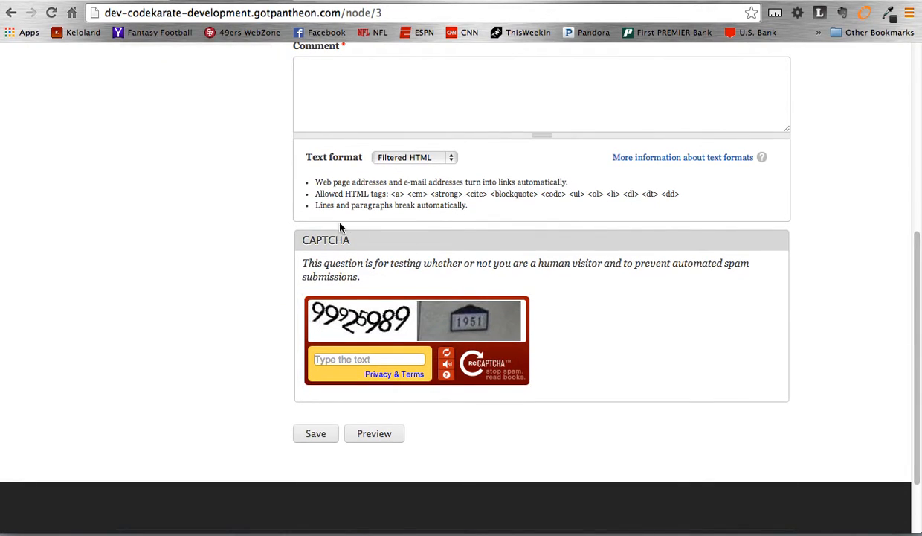
mouse_move(456, 347)
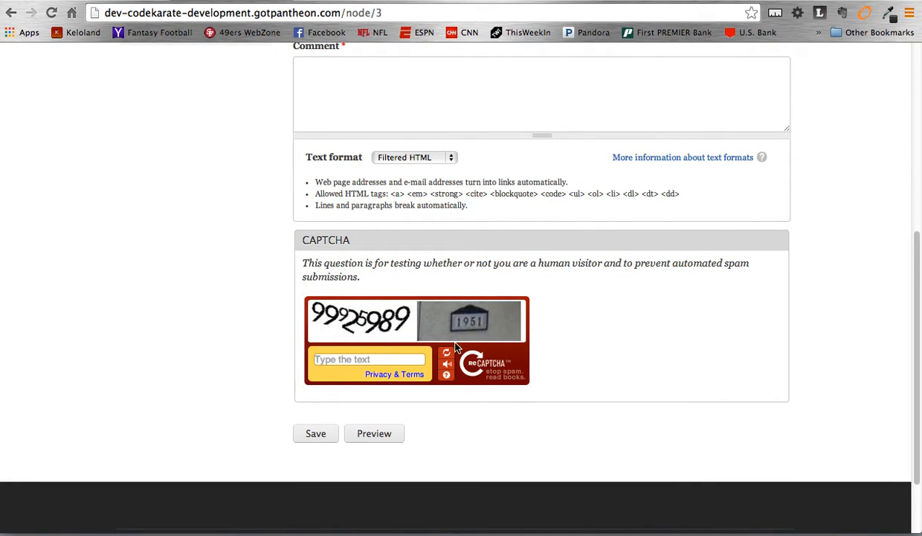
left_click(370, 359)
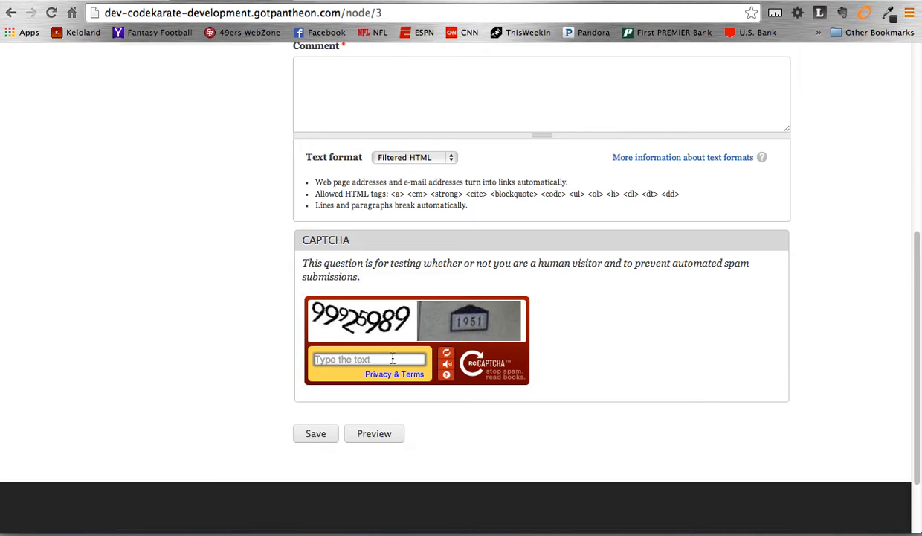
type("99925989")
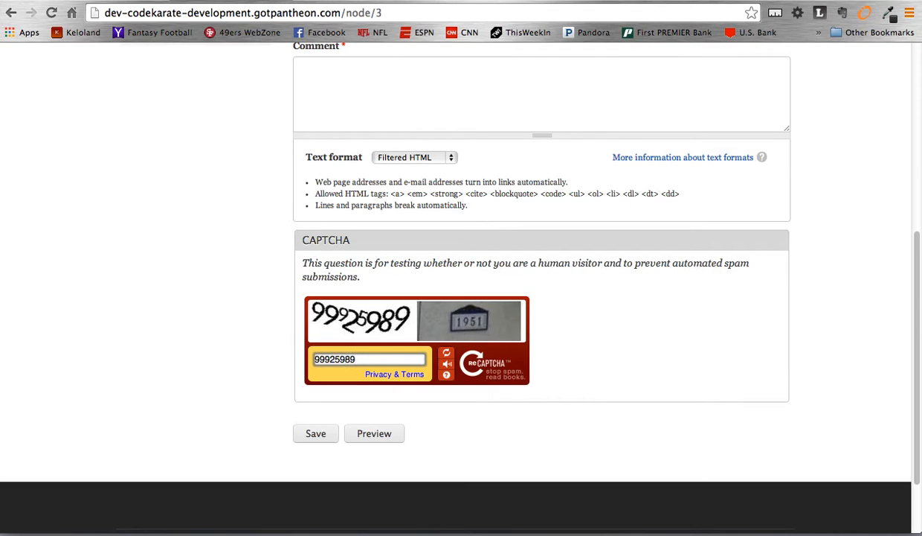
type("1951")
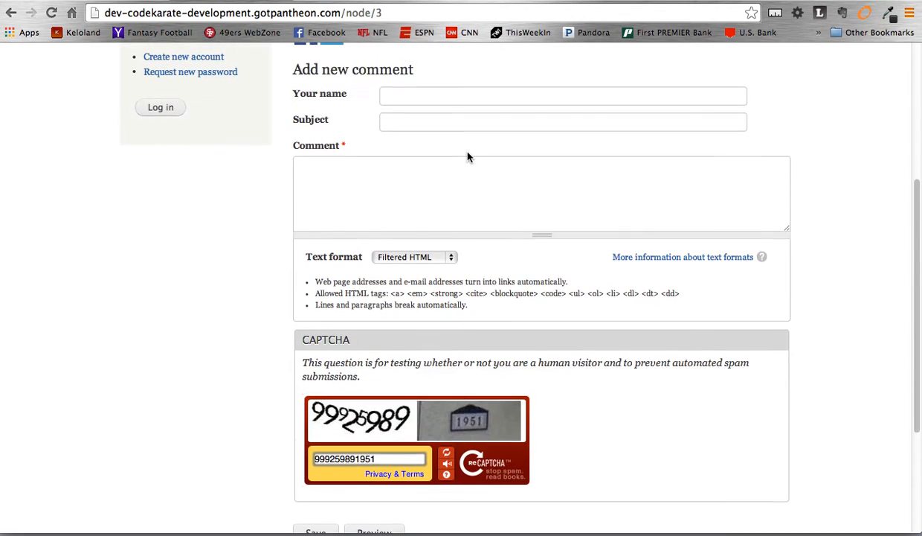
- Submit an anonymous comment from Adam with subject TEST and a short test message
left_click(563, 96)
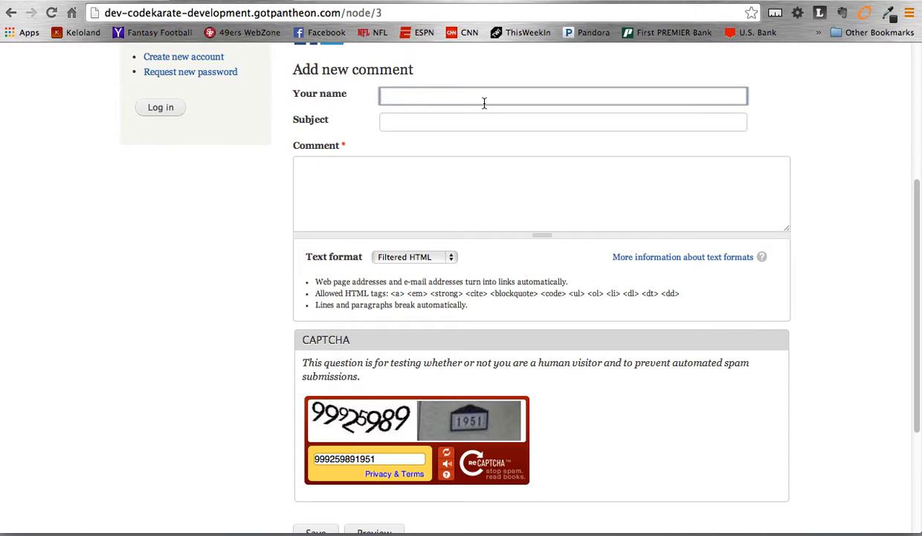
type("Adam")
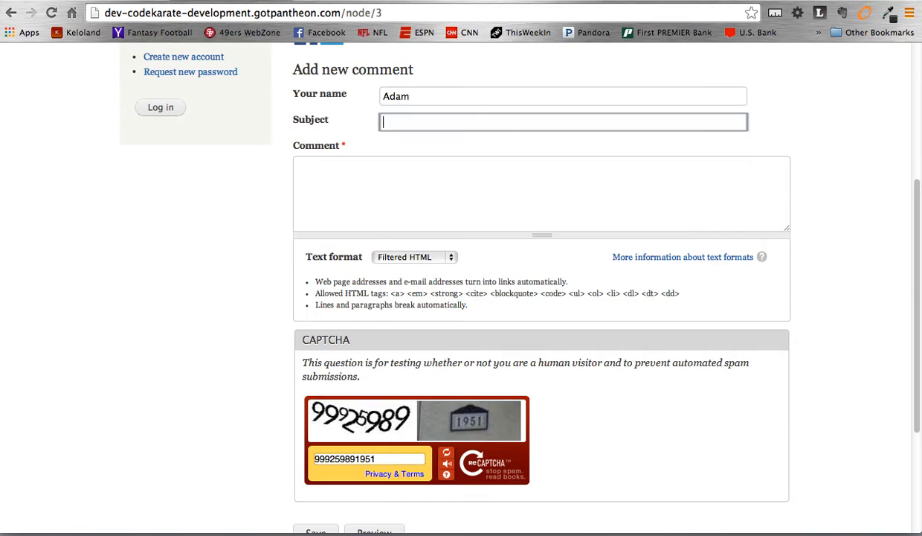
type("This is a test")
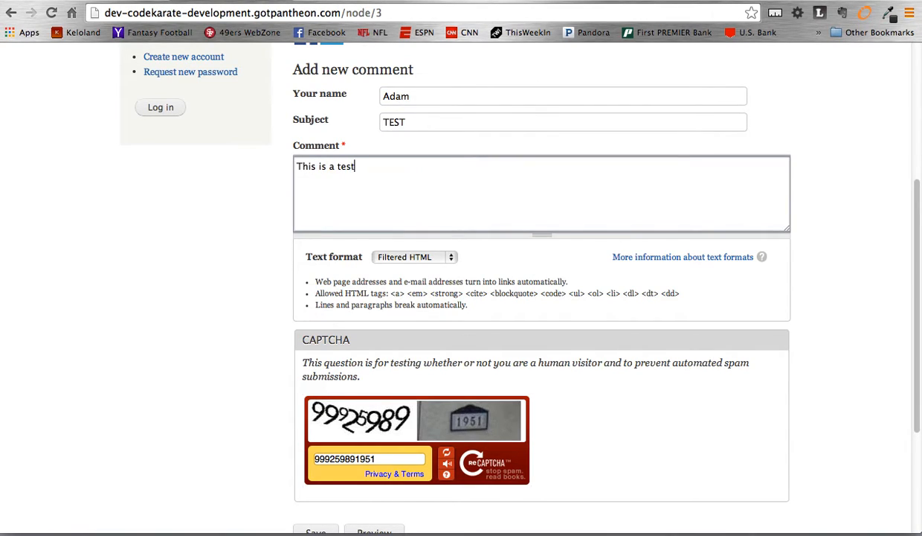
type("comment.")
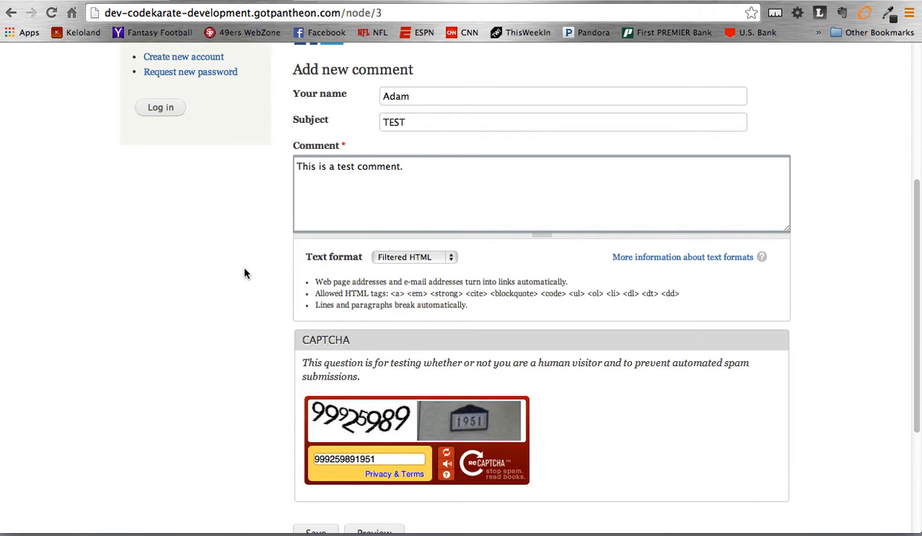
left_click(315, 436)
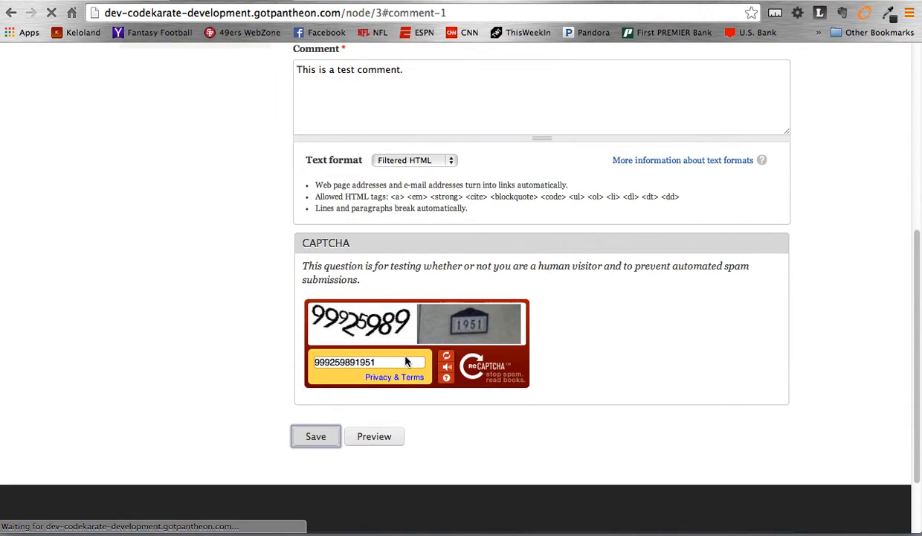
left_click(316, 436)
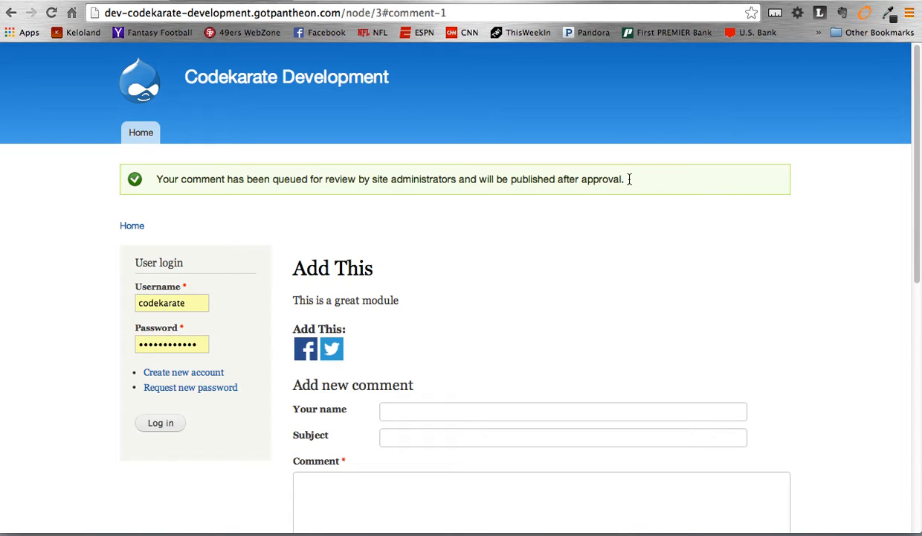
scroll("down", 3)
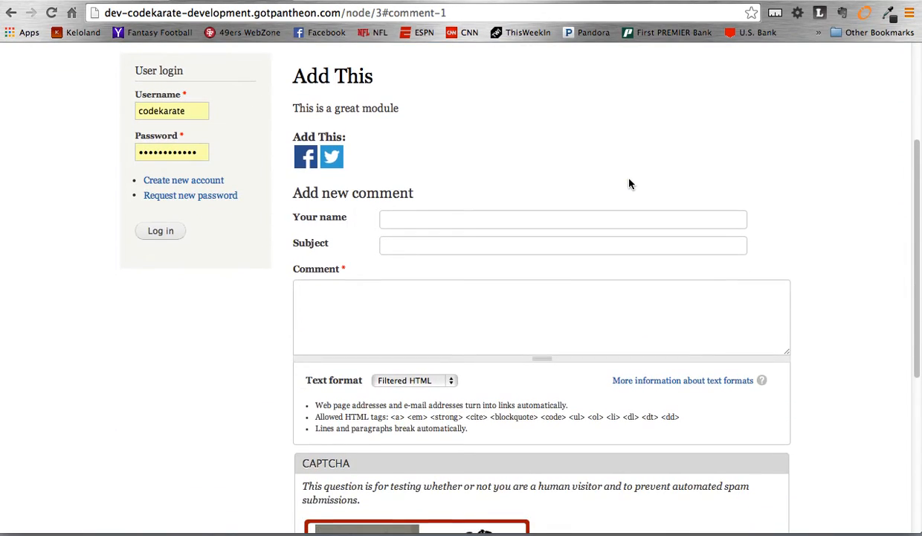
scroll("down", 3)
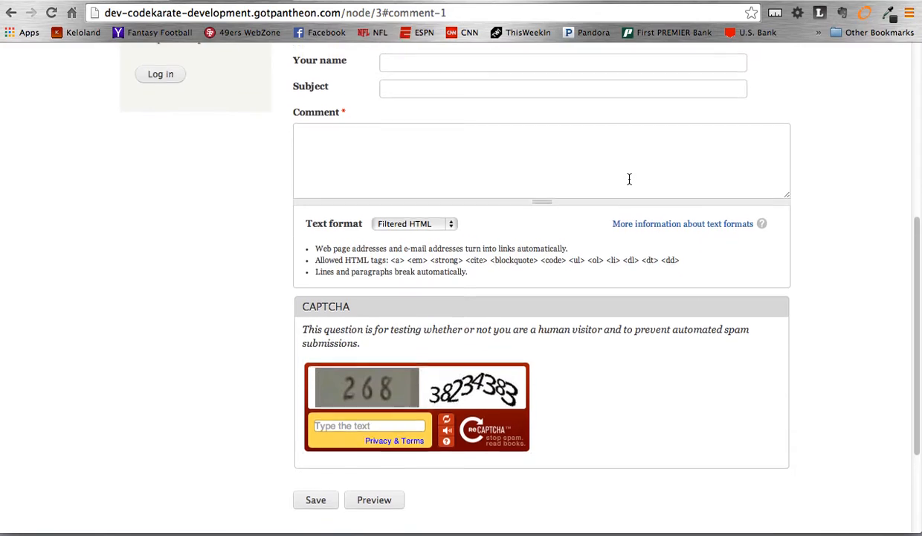
left_click(316, 499)
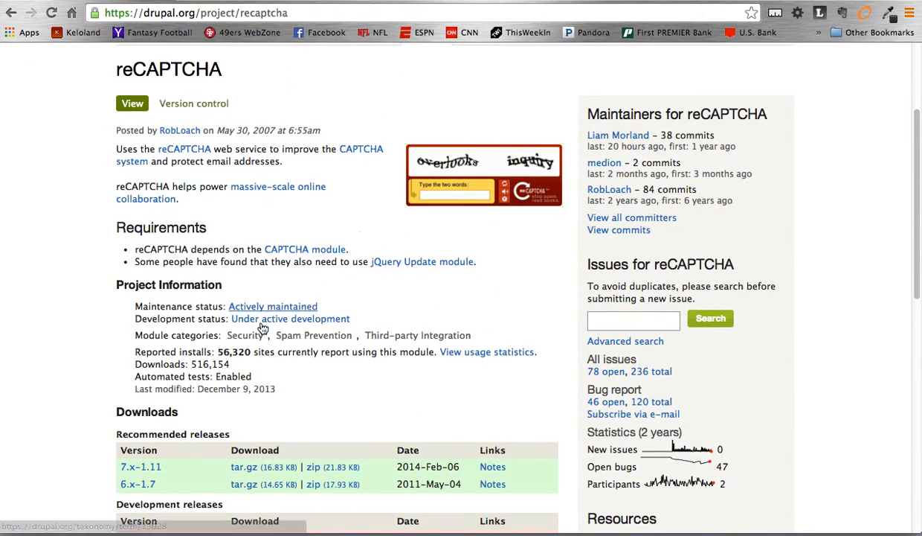
mouse_move(335, 402)
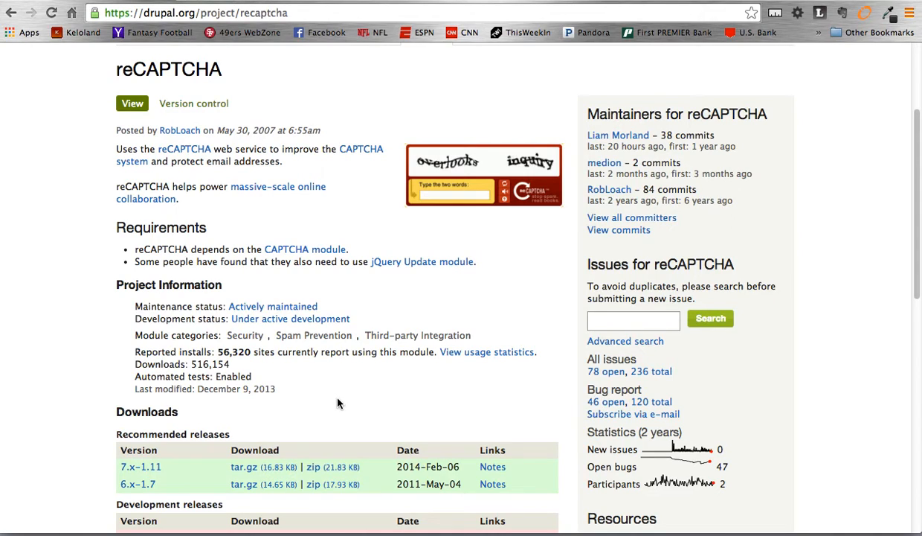
mouse_move(394, 331)
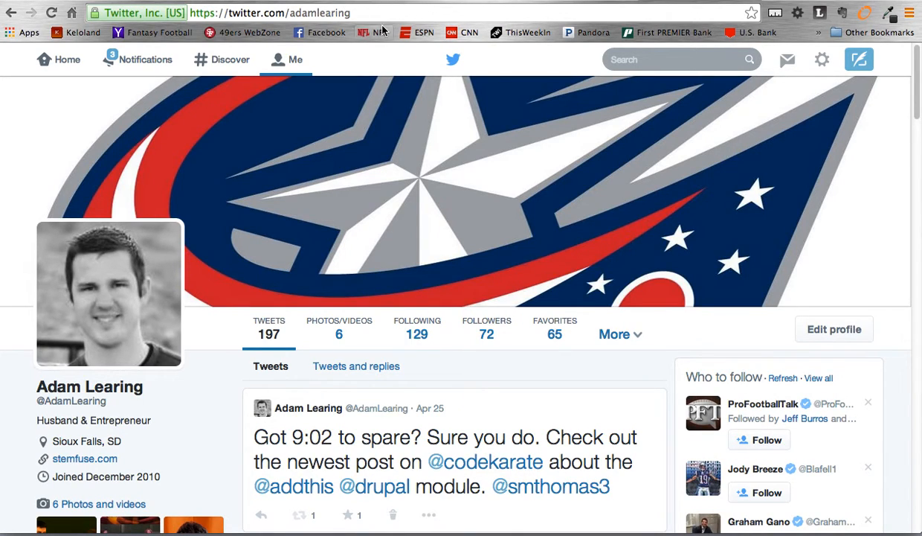
- Follow the link from the Twitter profile to the CodeKarate website
left_click(484, 461)
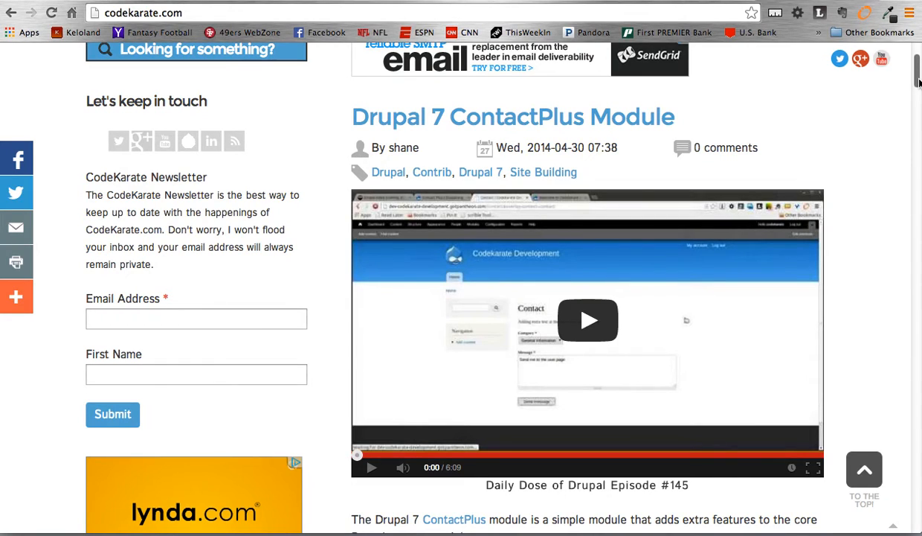
- Return to the top of CodeKarate's home page showing the ContactPlus Module post
scroll("down", 3)
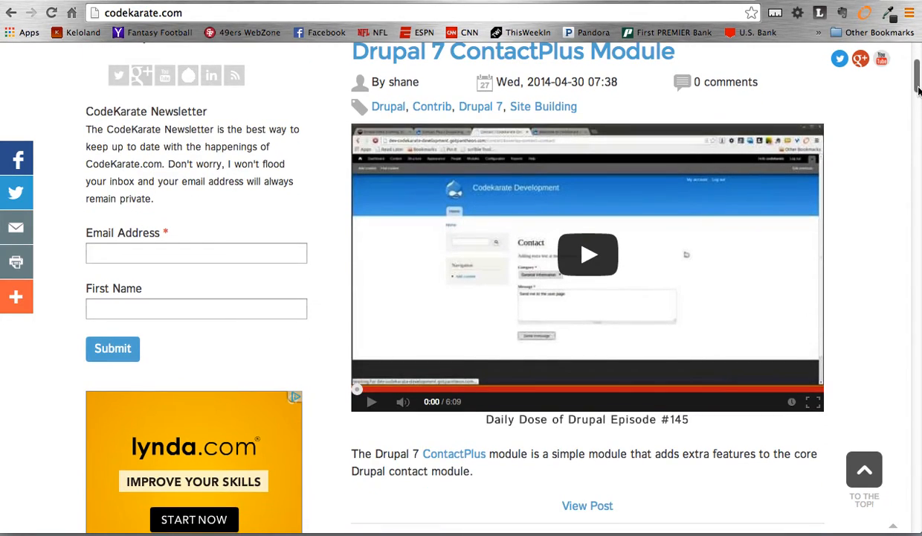
scroll("up", 3)
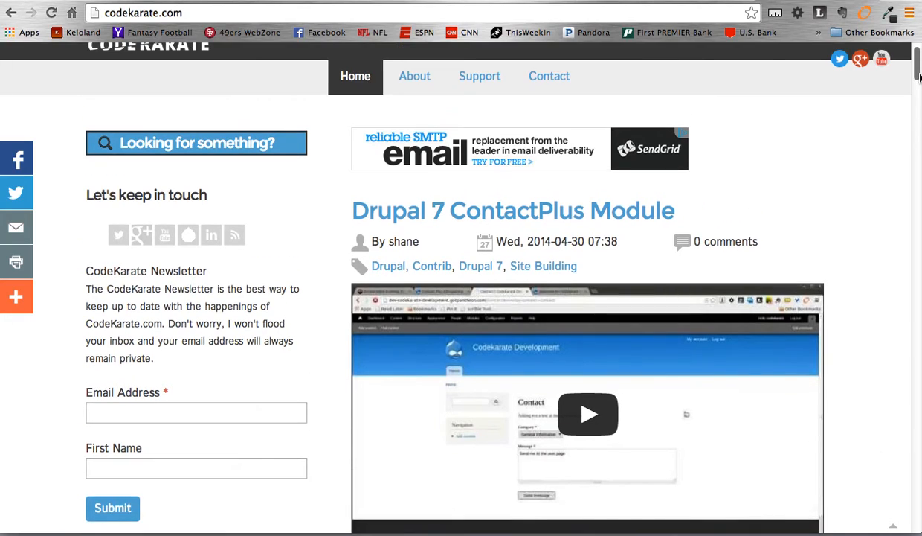